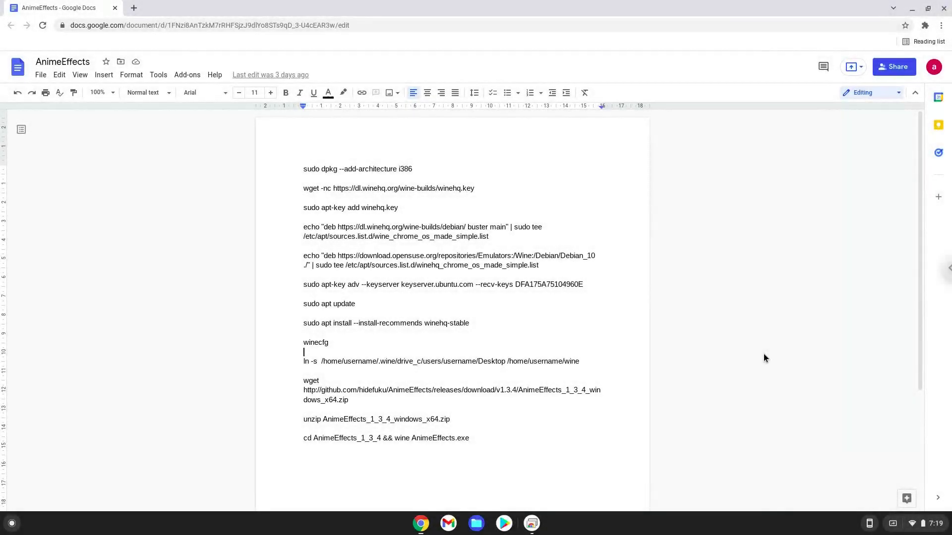
# Step: Bring up ChromeOS Settings over the AnimeEffects Wine setup commands document
pyautogui.press('Backspace')
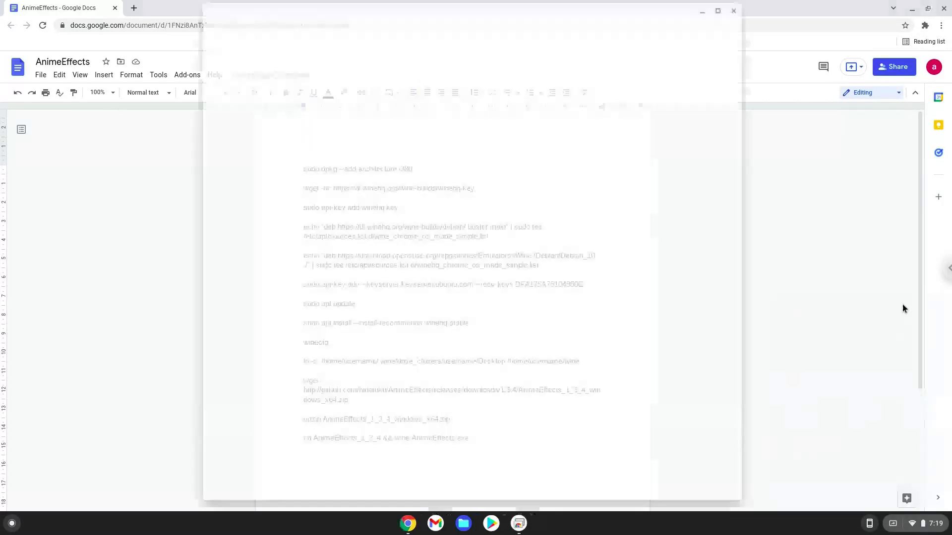
# Step: Turn on the Linux development environment under Advanced > Developers and proceed past the intro
pyautogui.click(544, 523)
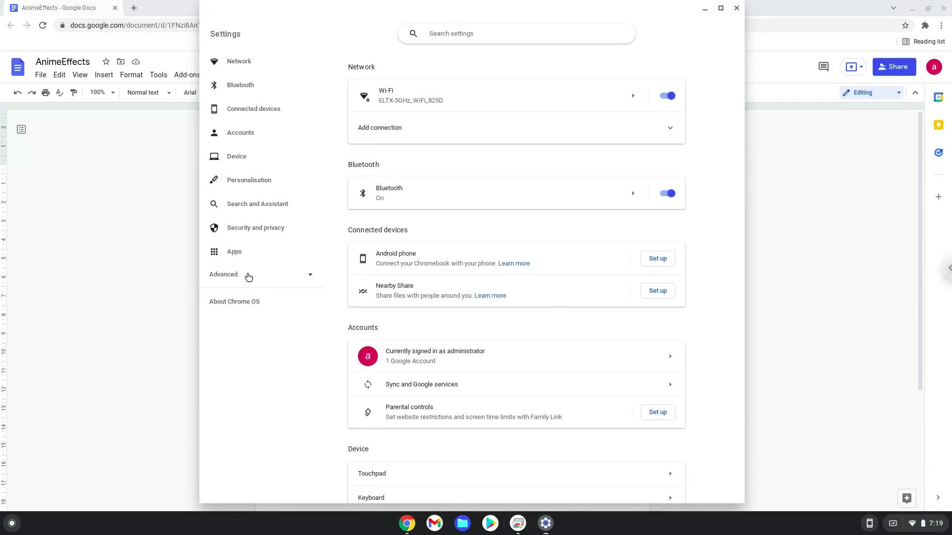
pyautogui.click(223, 274)
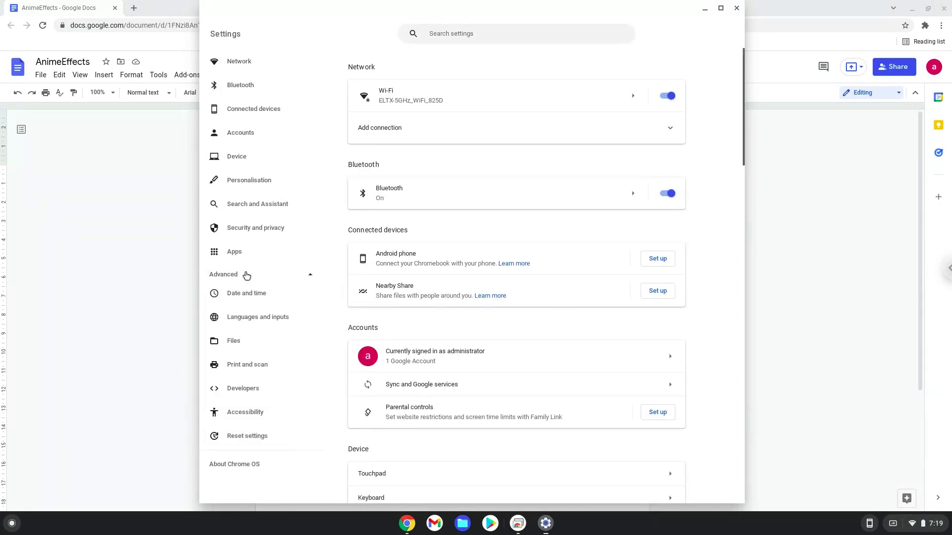
pyautogui.moveTo(243, 388)
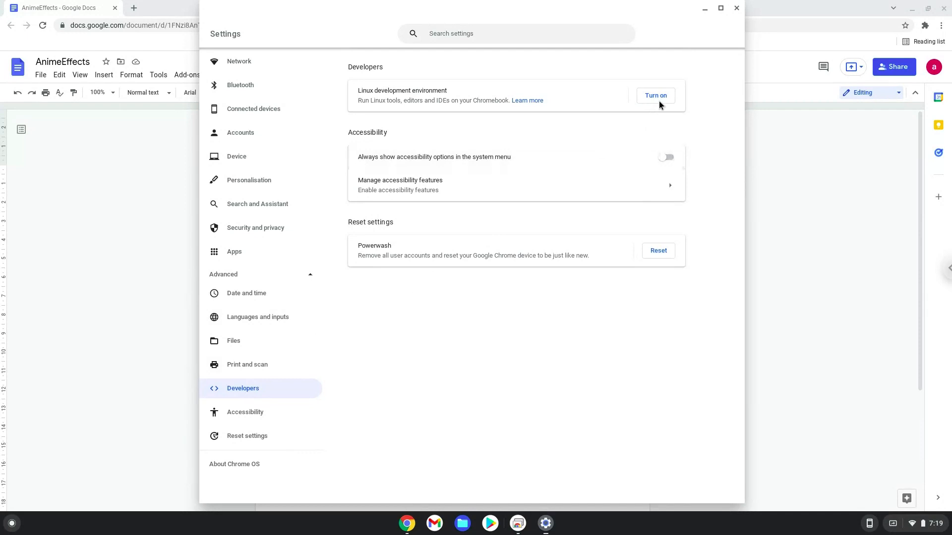
pyautogui.click(655, 95)
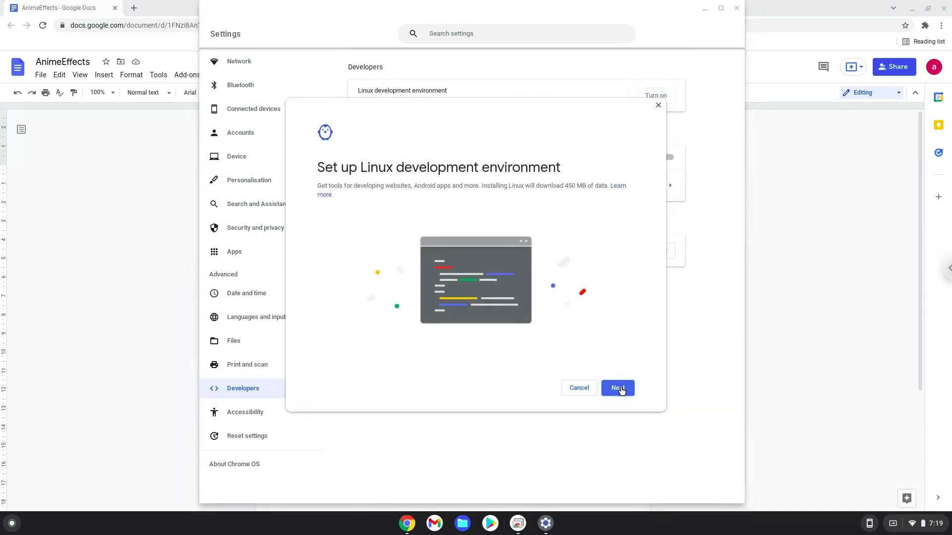
pyautogui.click(617, 387)
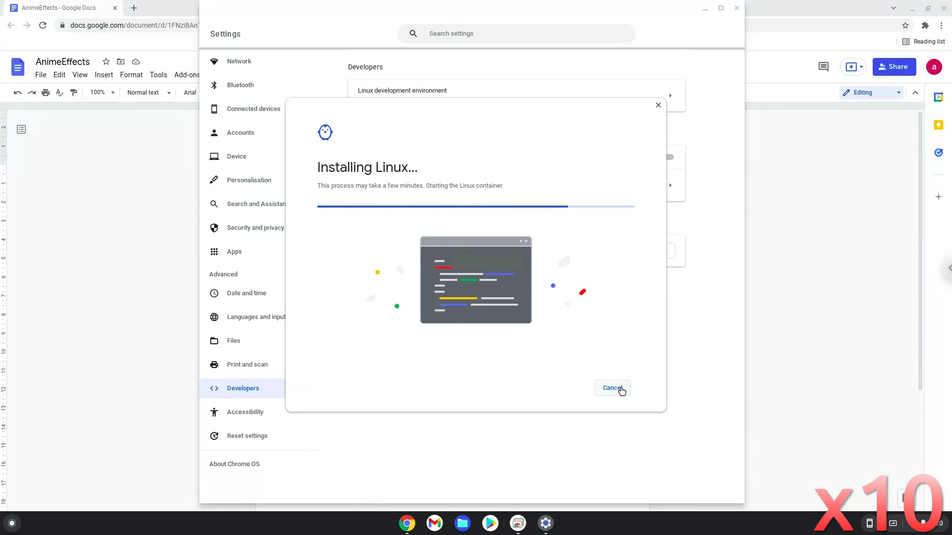
# Step: Finish the Linux install, then close the new Terminal and the Settings window
pyautogui.click(611, 387)
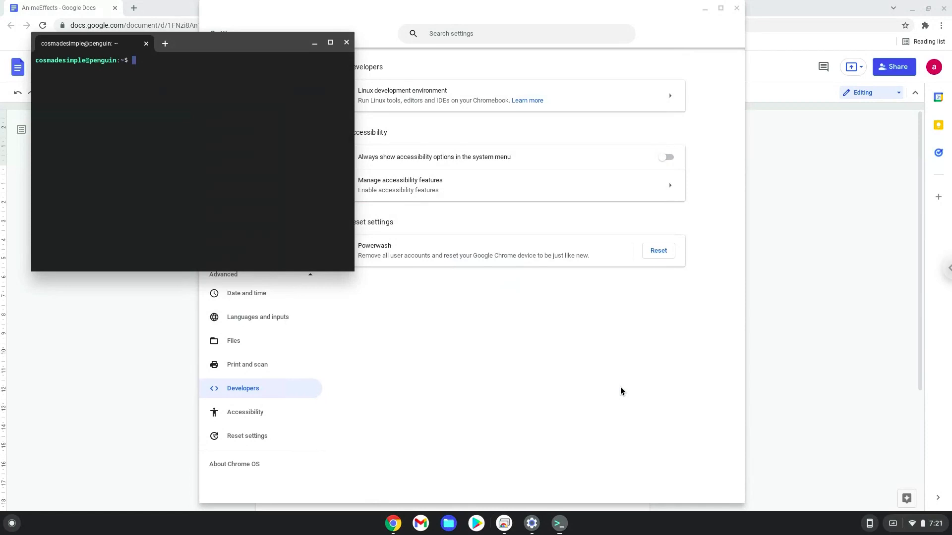
pyautogui.moveTo(495, 228)
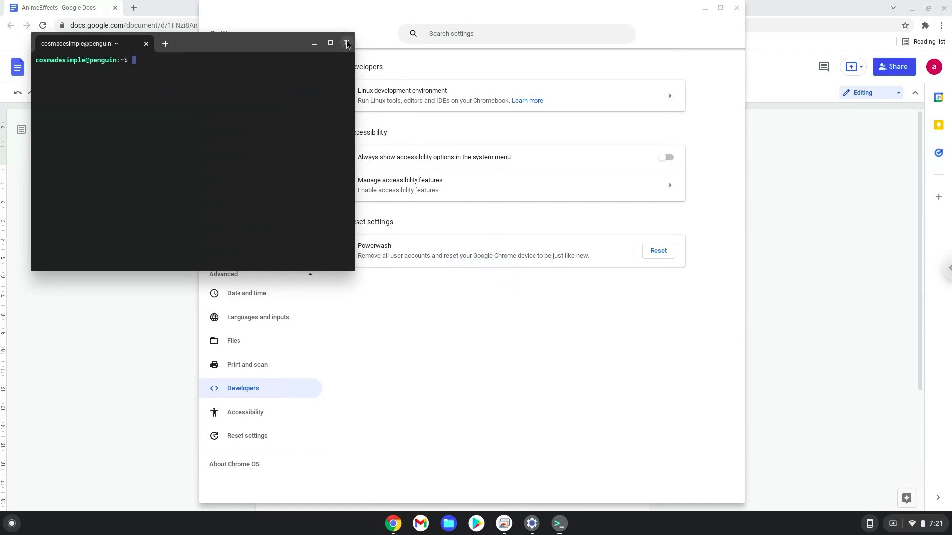
pyautogui.click(346, 43)
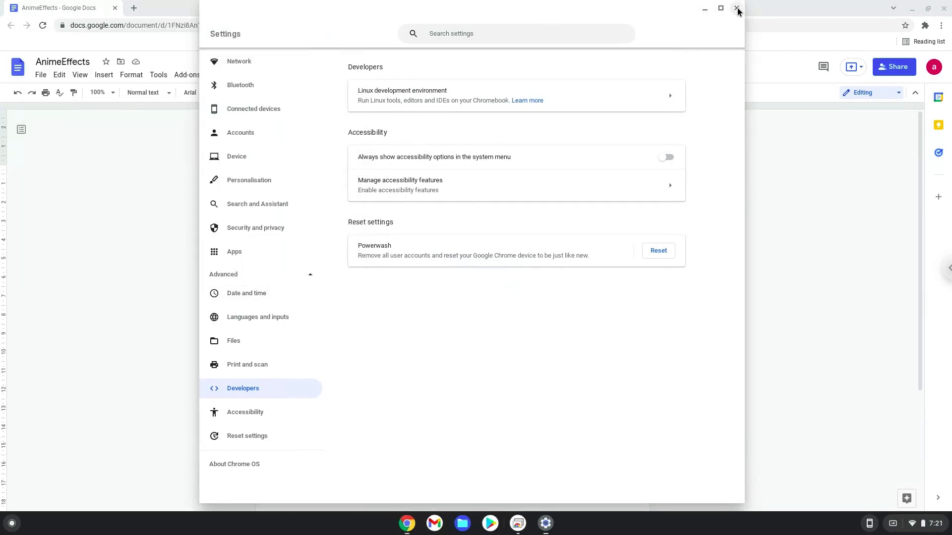
pyautogui.click(738, 11)
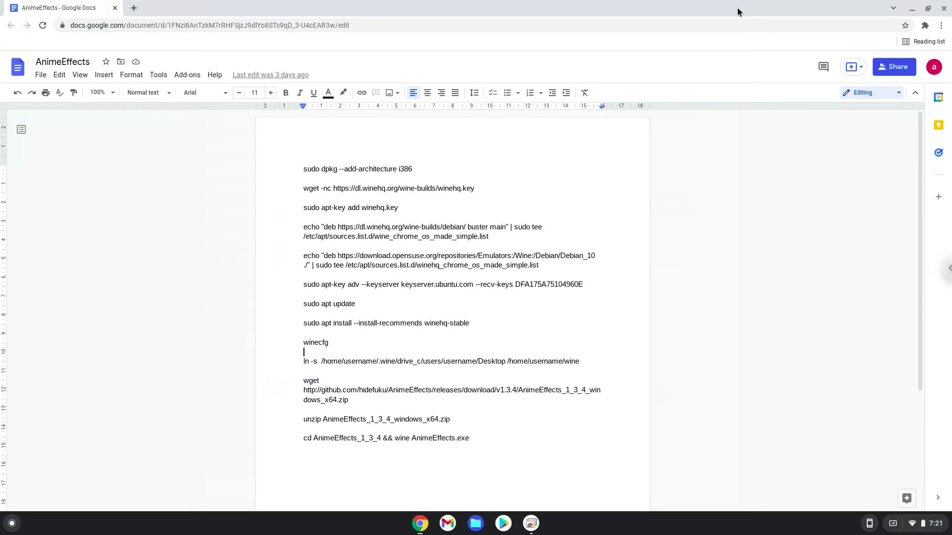
pyautogui.moveTo(666, 47)
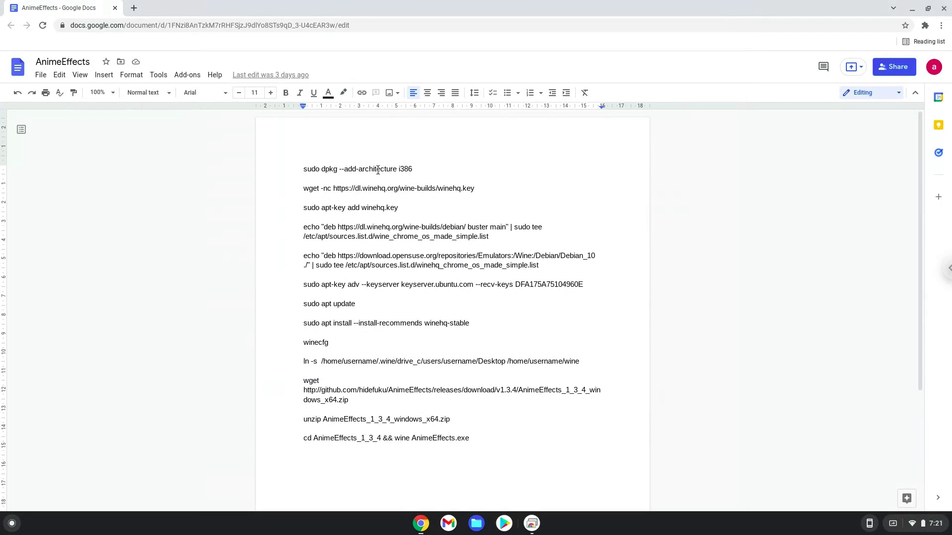
# Step: Copy the 'sudo dpkg --add-architecture i386' line and search the launcher for 'terminal'
pyautogui.tripleClick(358, 169)
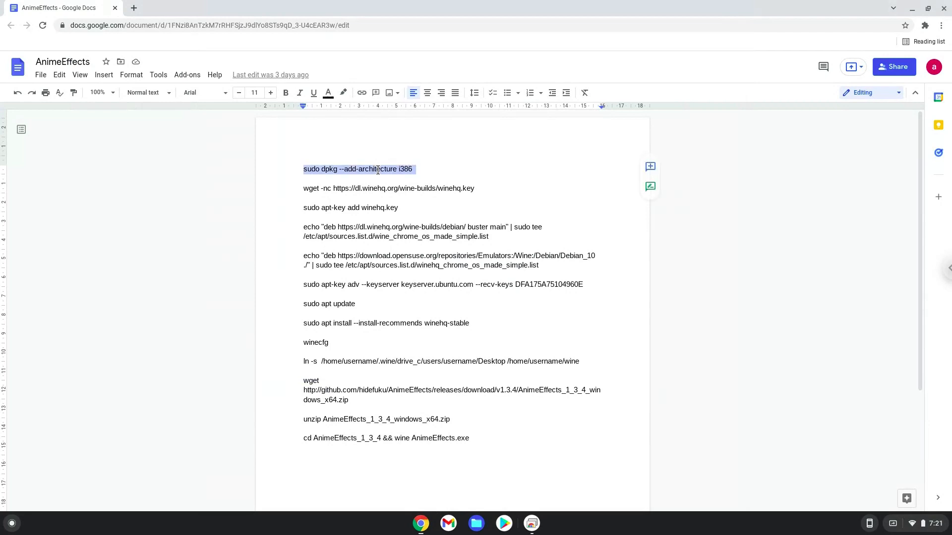
pyautogui.rightClick(359, 169)
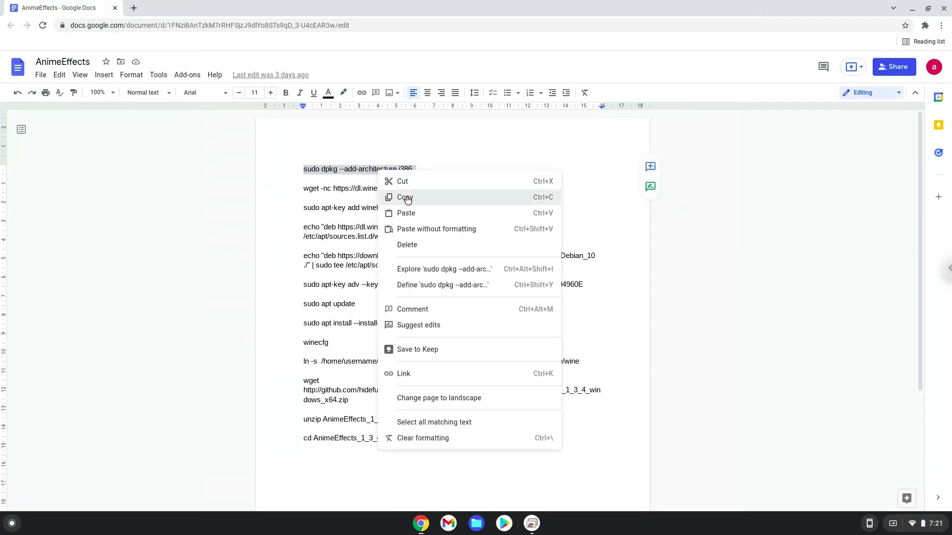
pyautogui.click(405, 197)
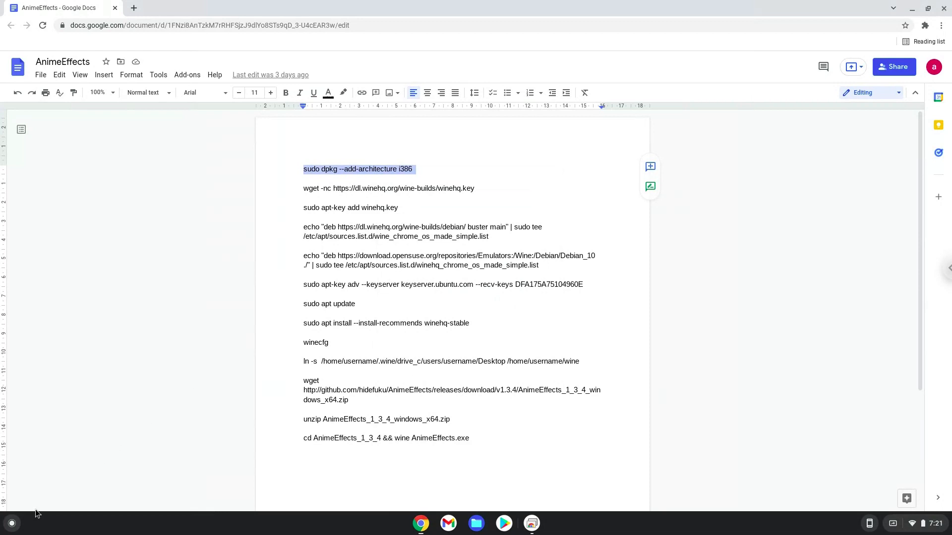
pyautogui.click(11, 523)
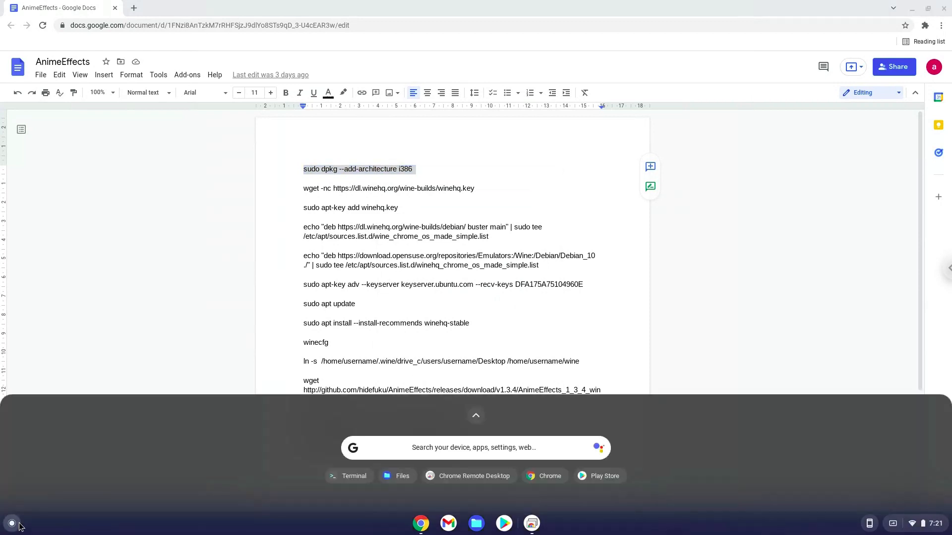
pyautogui.write('terminal')
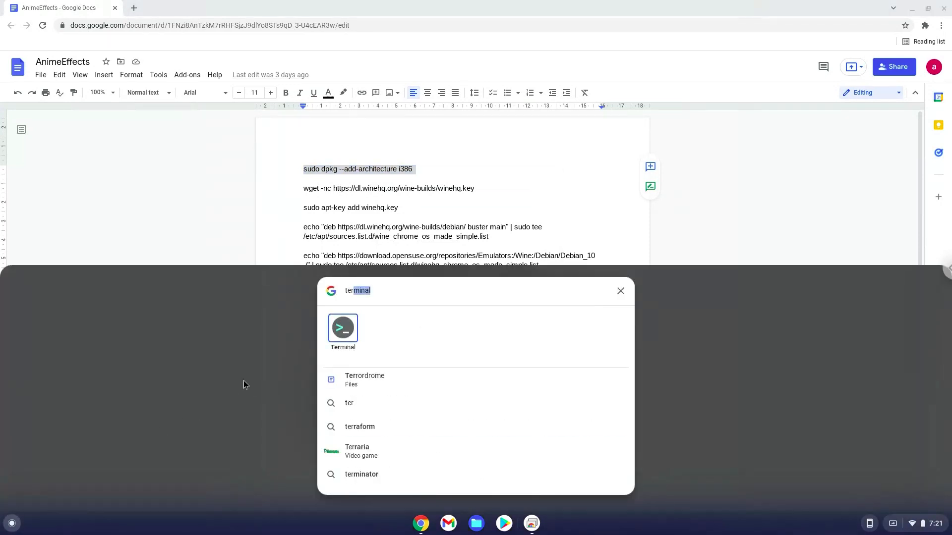
# Step: In Terminal, add the i386 architecture and download winehq.key, then return to the notes
pyautogui.click(343, 328)
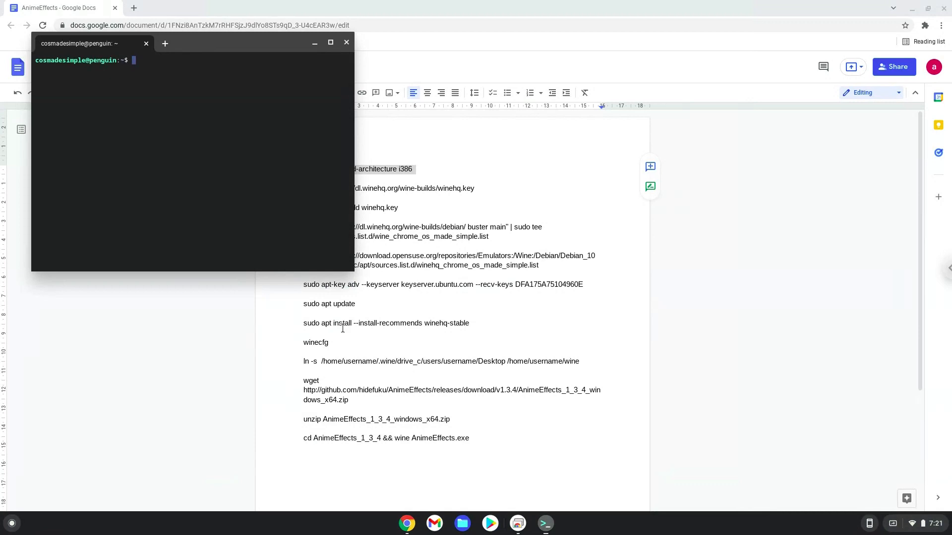
pyautogui.moveTo(222, 51)
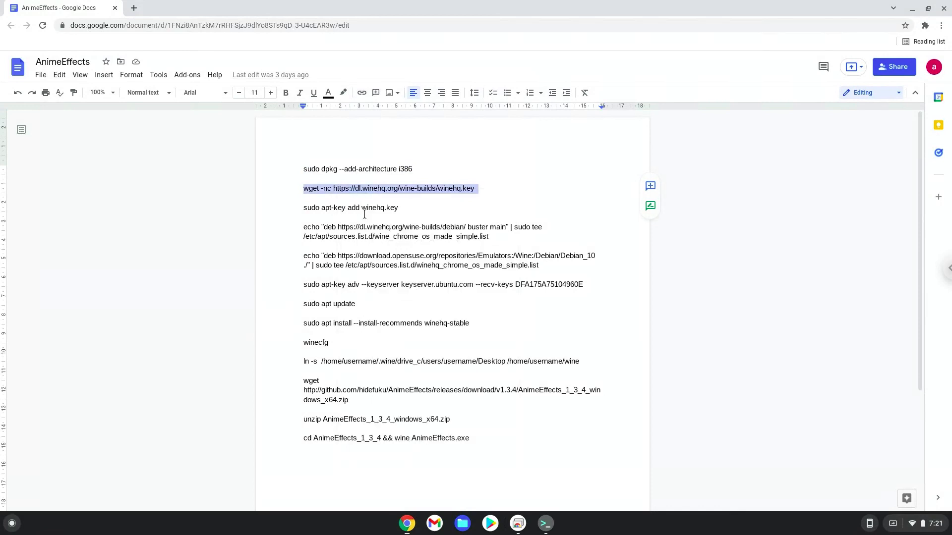
pyautogui.moveTo(545, 524)
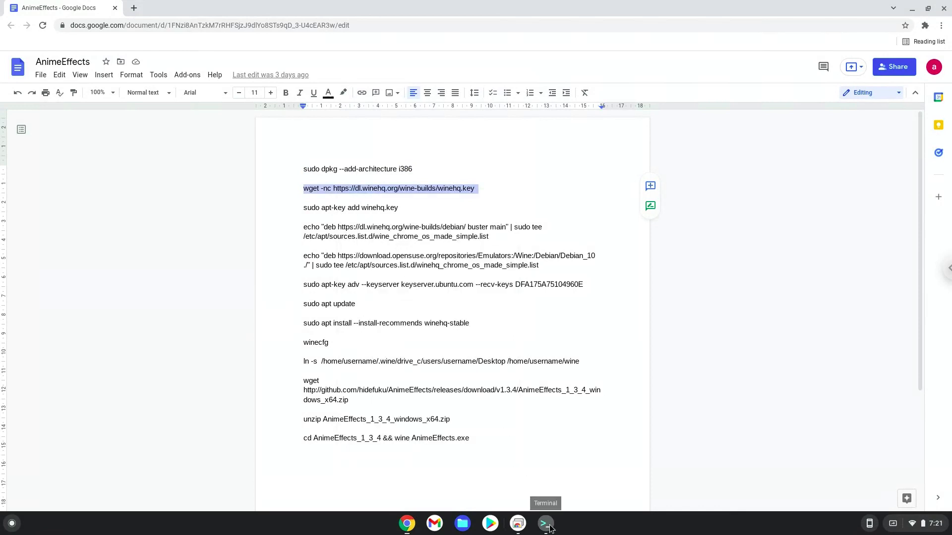
pyautogui.click(544, 524)
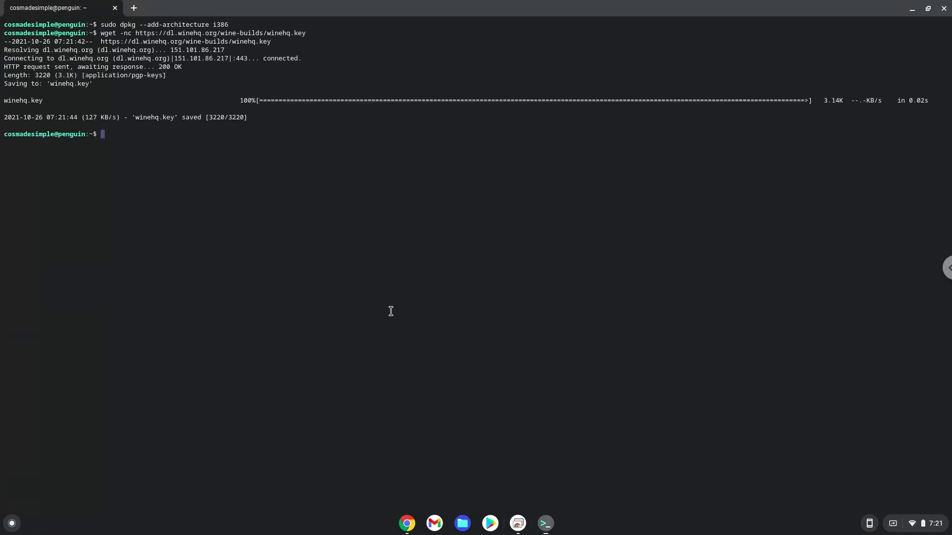
pyautogui.moveTo(395, 351)
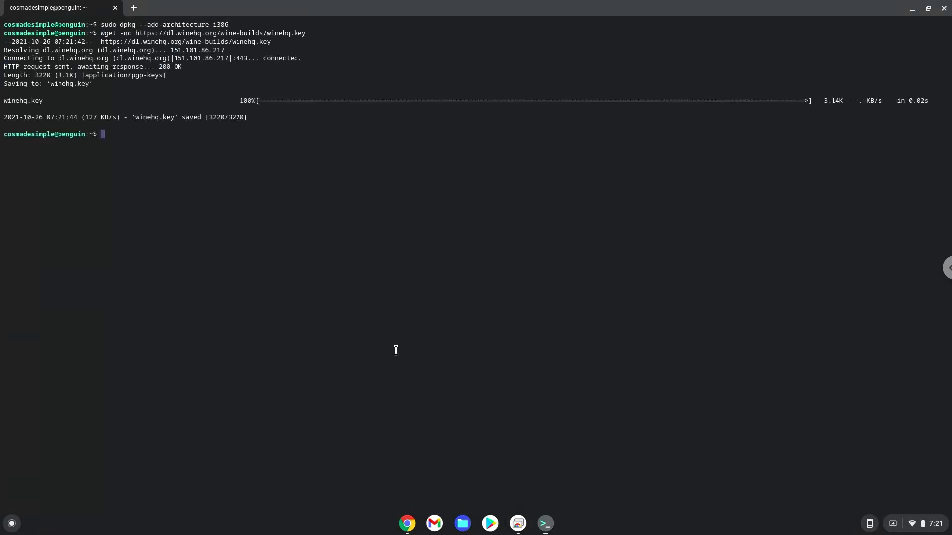
pyautogui.click(406, 523)
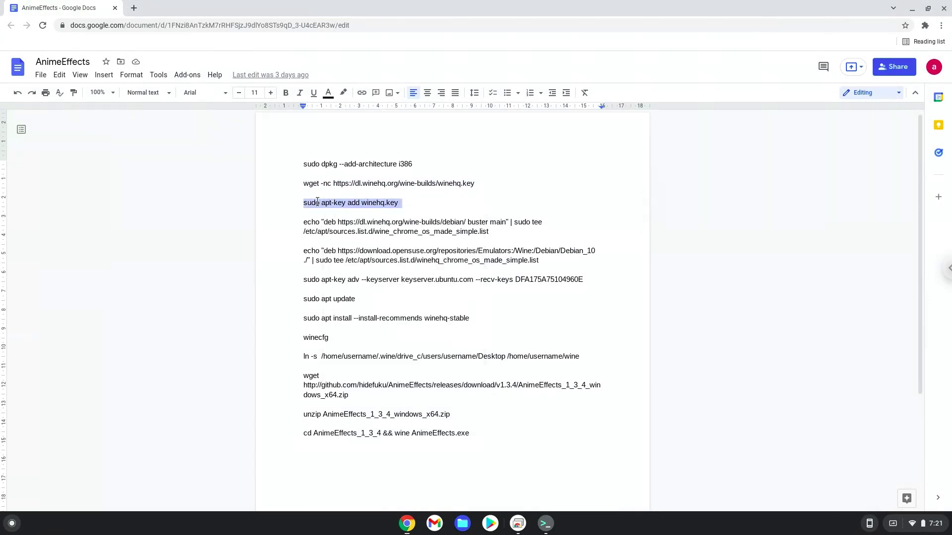
# Step: Run 'sudo apt-key add winehq.key' in Terminal
pyautogui.rightClick(351, 203)
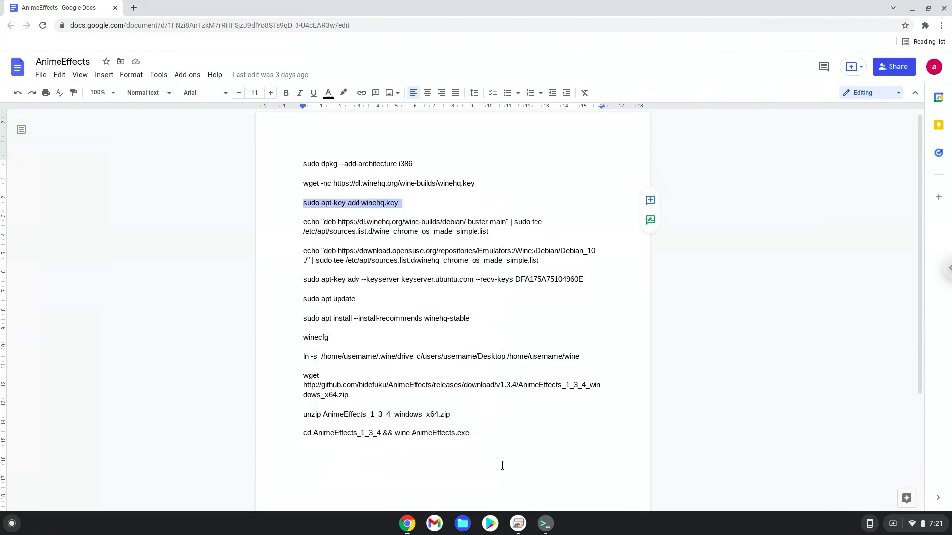
pyautogui.click(544, 523)
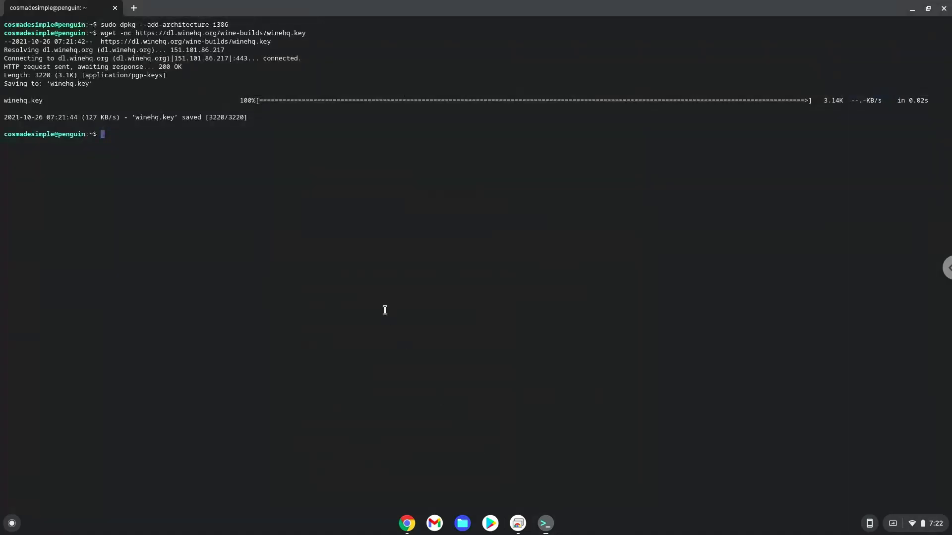
pyautogui.write('sudo apt-key add winehq.key')
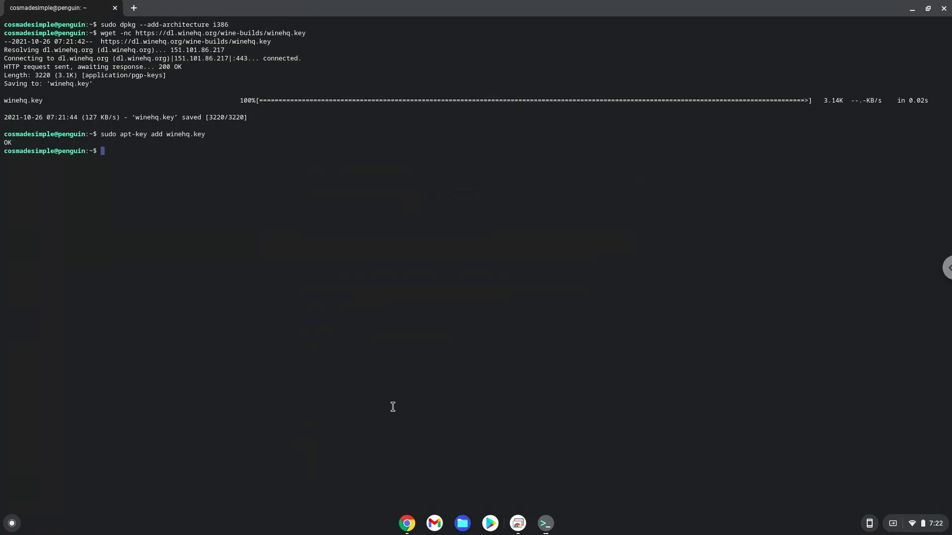
# Step: Copy the WineHQ buster echo command from the notes and paste it into Terminal
pyautogui.click(407, 523)
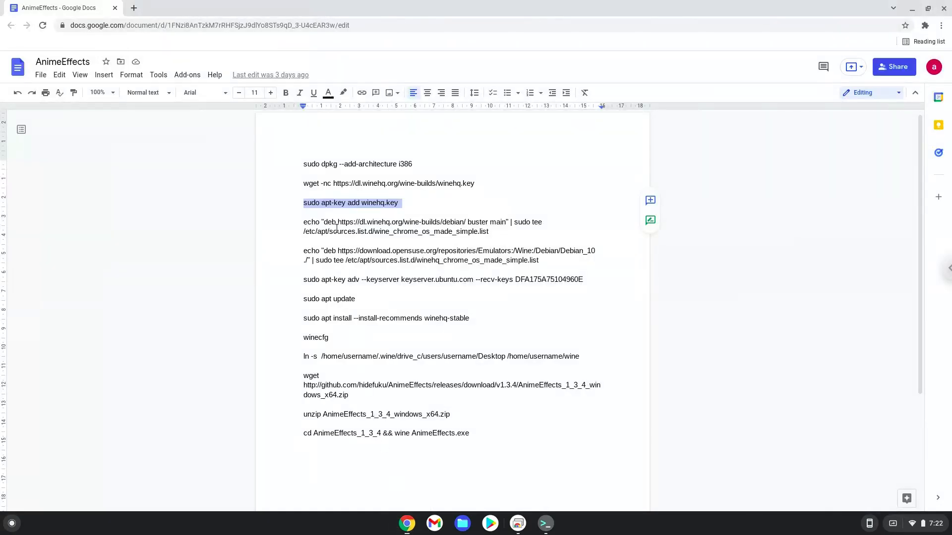
pyautogui.rightClick(394, 226)
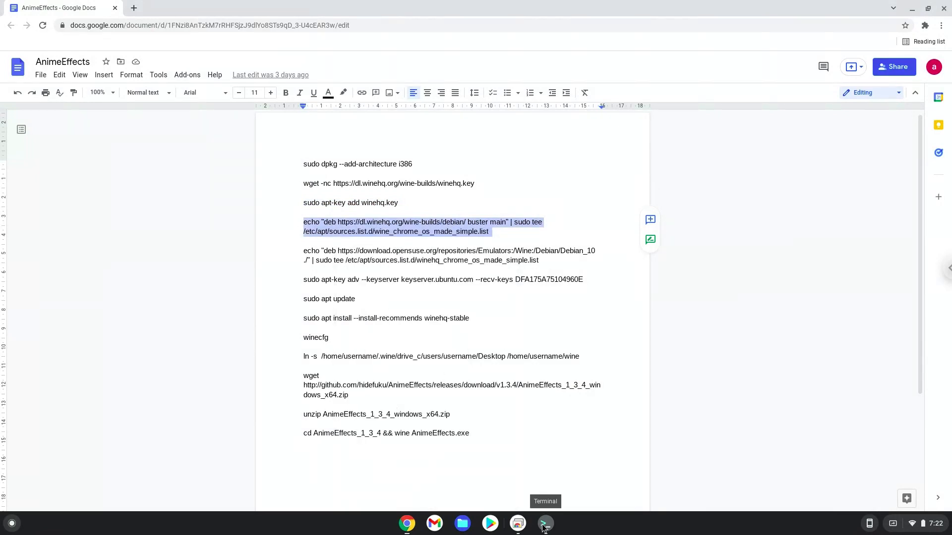
pyautogui.click(544, 523)
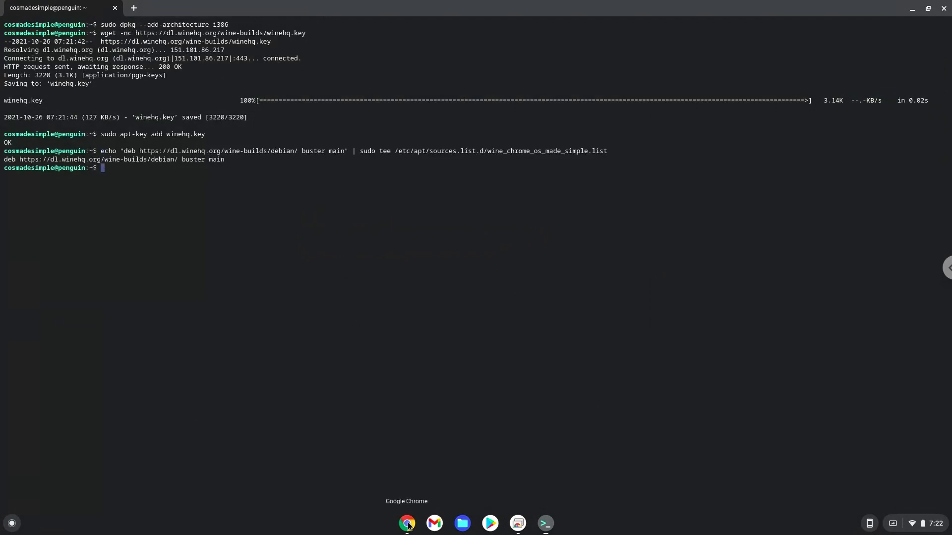
# Step: Copy the openSUSE Wine Debian_10 repository command into Terminal
pyautogui.click(406, 524)
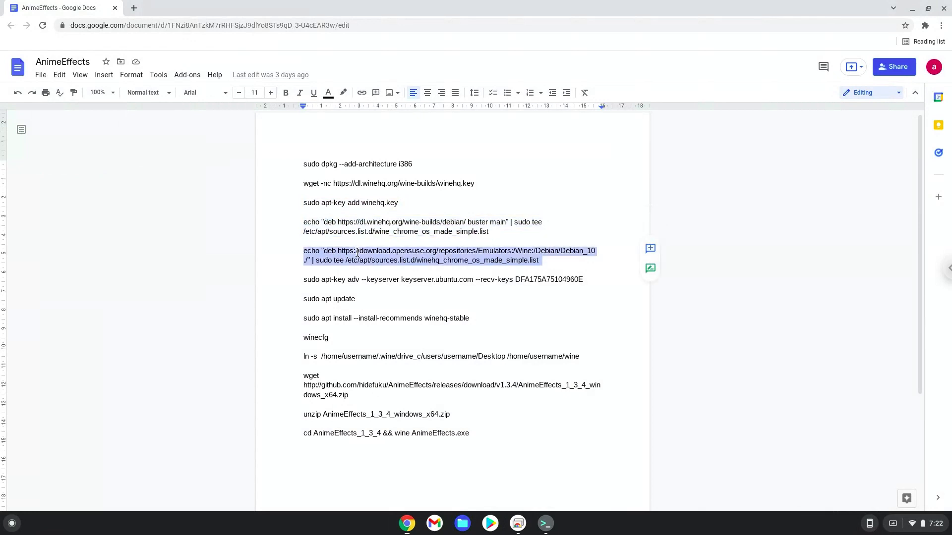
pyautogui.rightClick(422, 254)
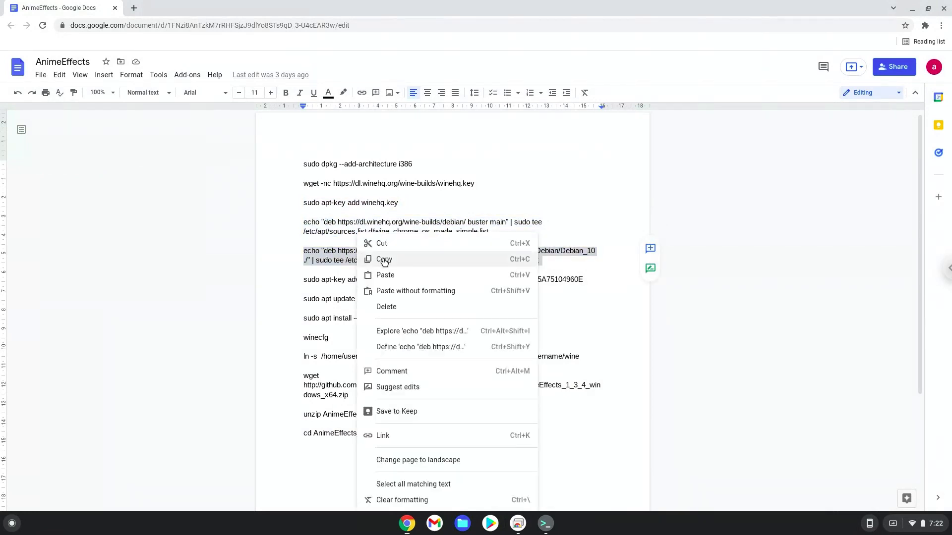
pyautogui.click(384, 259)
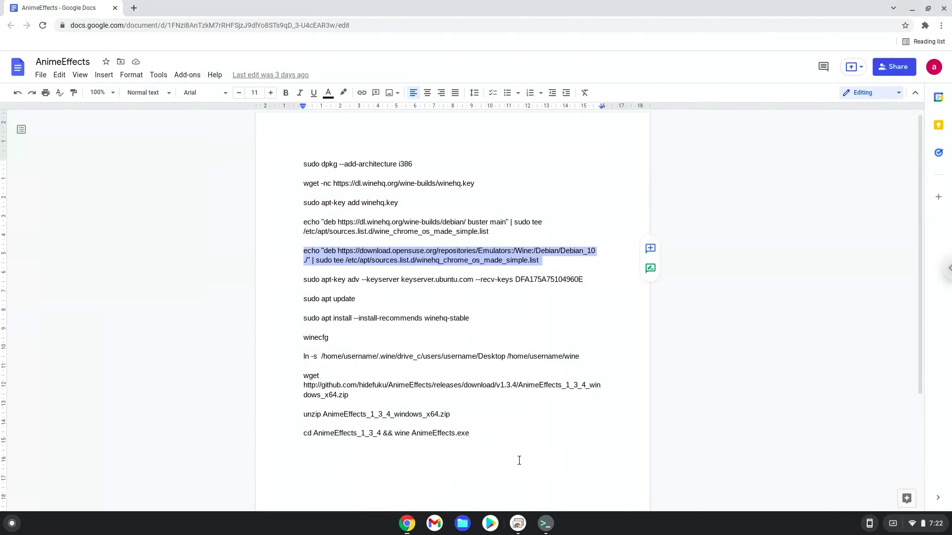
pyautogui.click(544, 523)
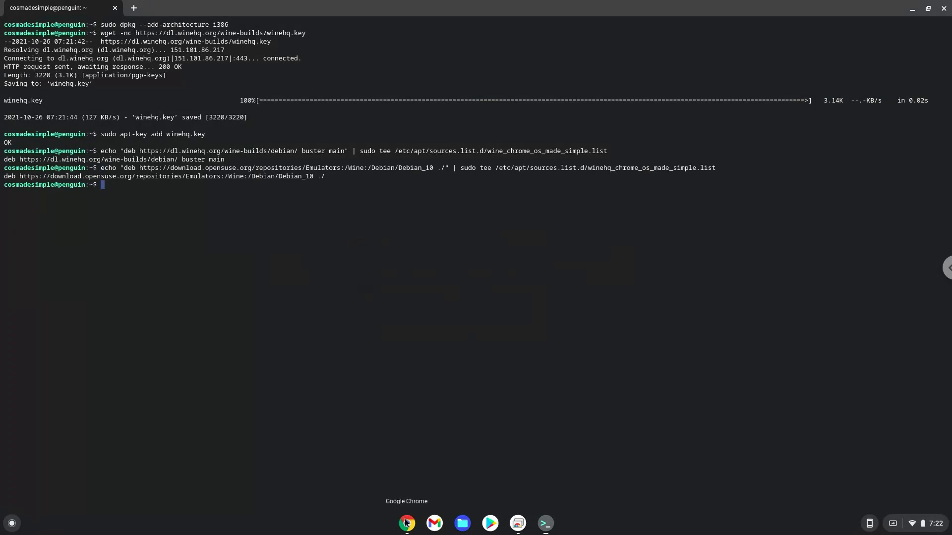
# Step: Copy the apt-key keyserver command for key DFA175A75104960E and run it in Terminal
pyautogui.click(405, 524)
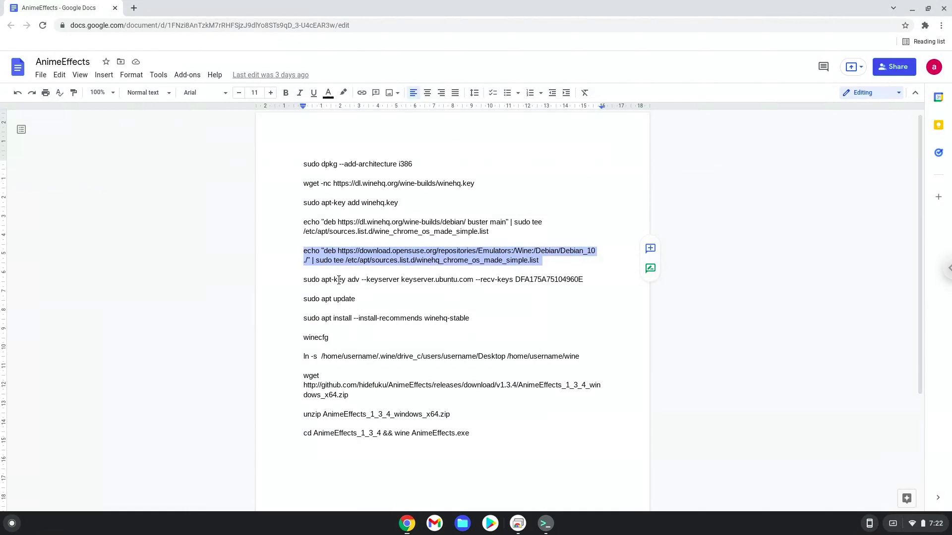
pyautogui.click(339, 279)
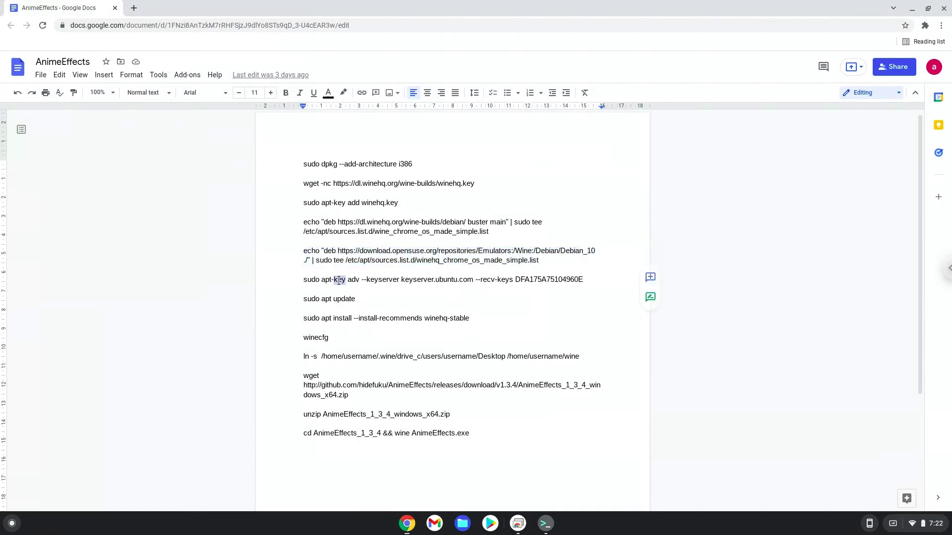
pyautogui.rightClick(338, 280)
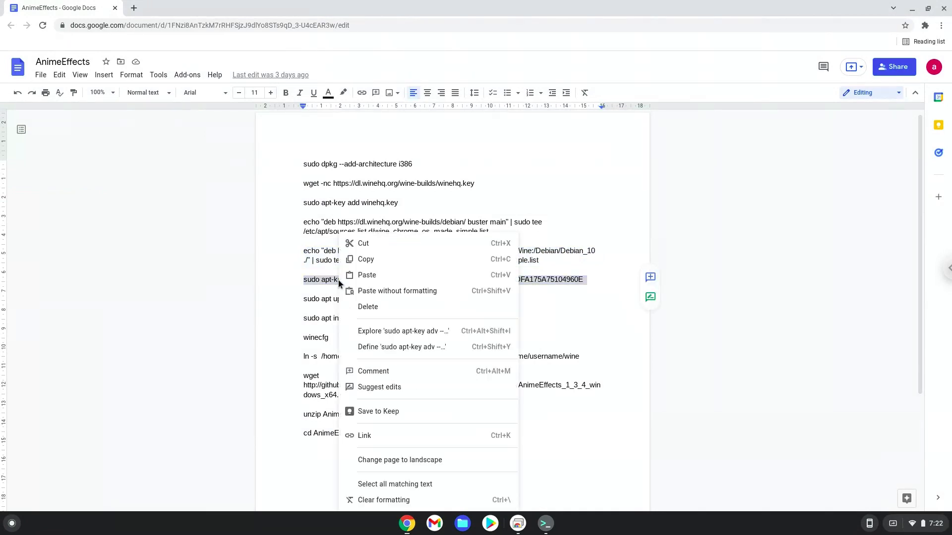
pyautogui.press('Escape')
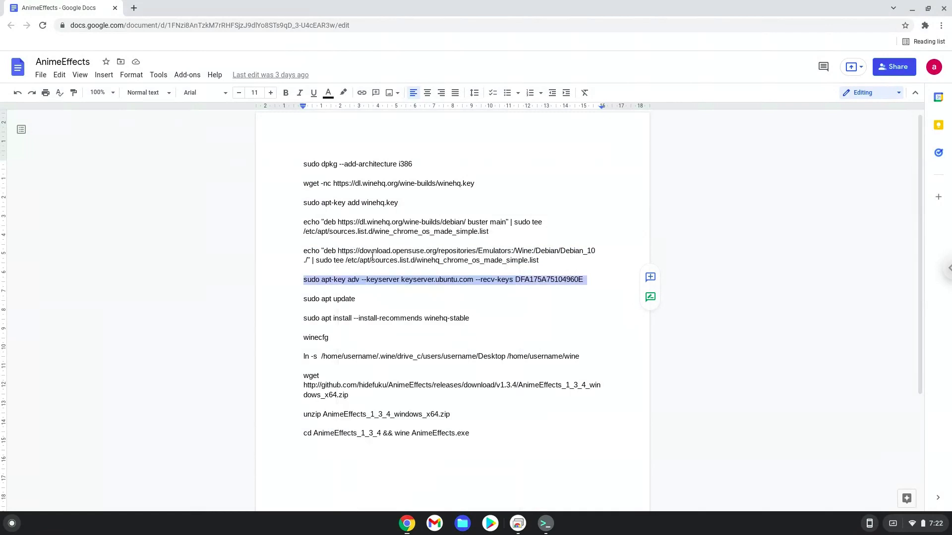
pyautogui.moveTo(543, 523)
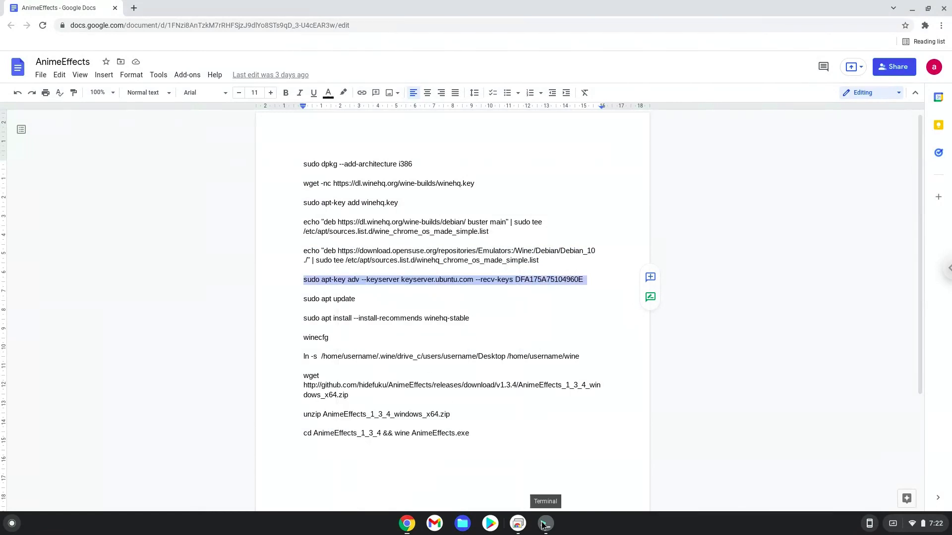
pyautogui.click(544, 523)
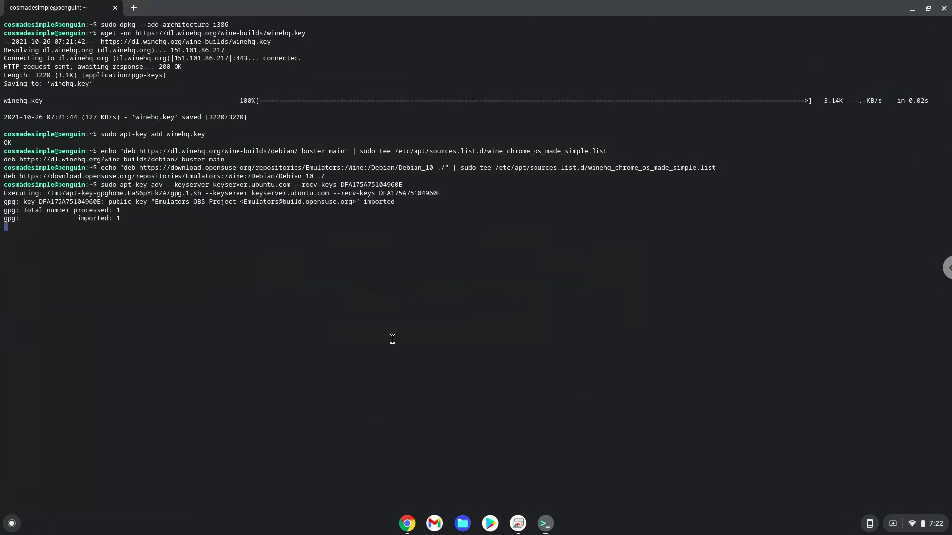
pyautogui.press('Return')
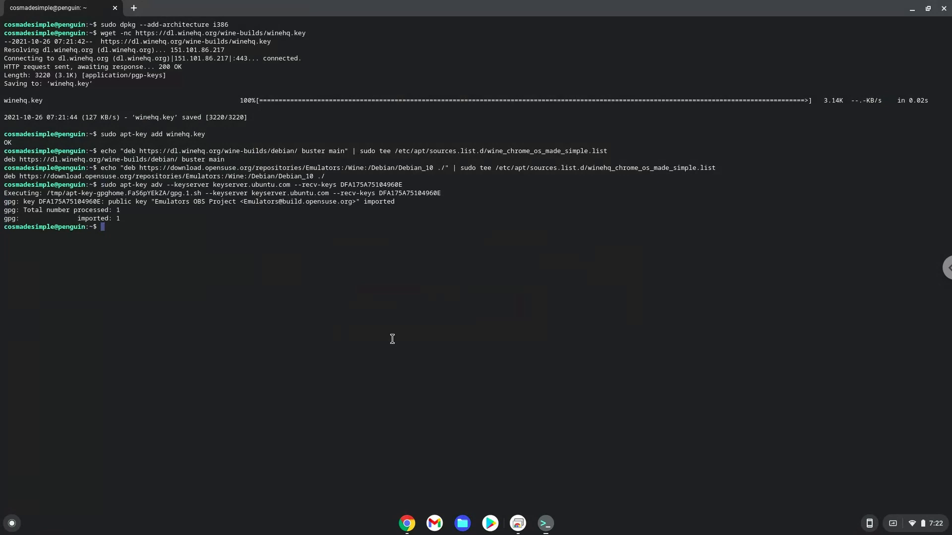
pyautogui.moveTo(405, 523)
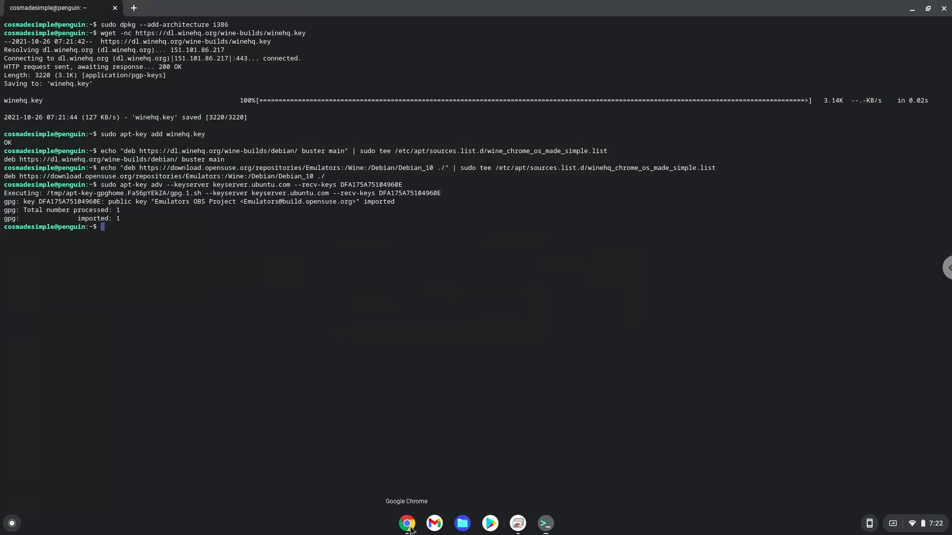
# Step: Copy 'sudo apt update' from the notes and run it in Terminal
pyautogui.click(406, 522)
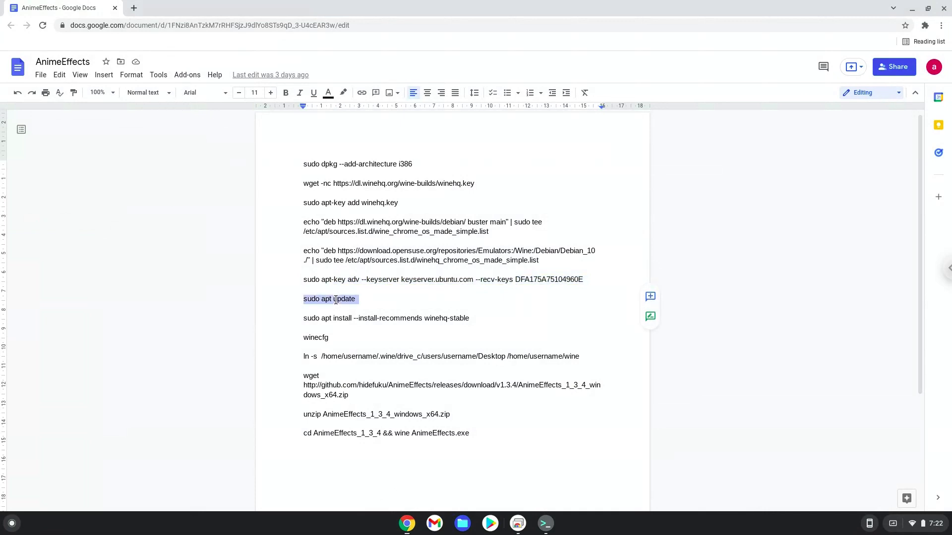
pyautogui.rightClick(330, 298)
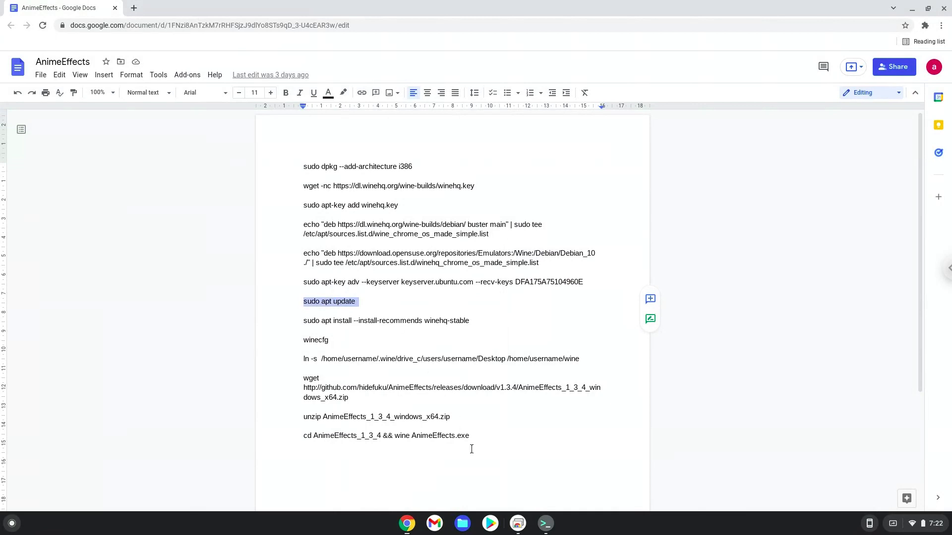
pyautogui.click(544, 523)
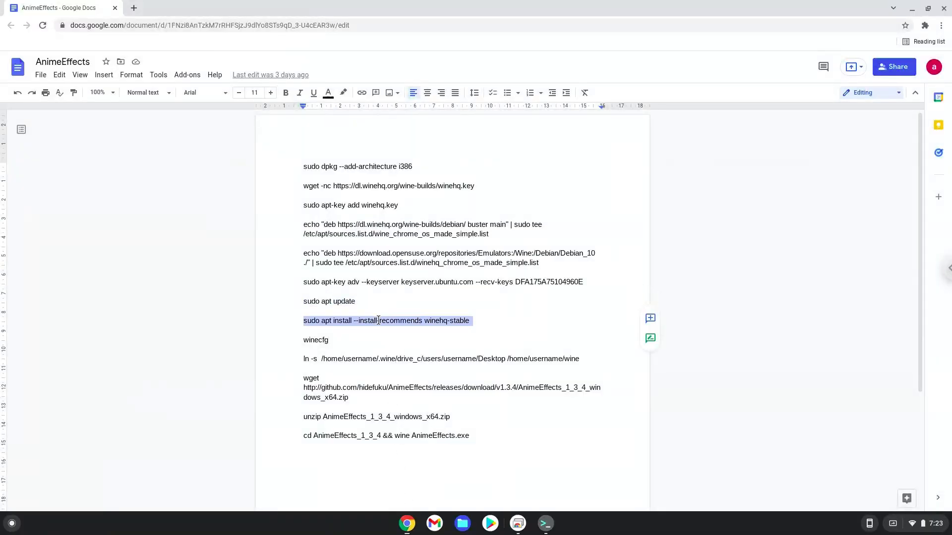
# Step: Run 'sudo apt install --install-recommends winehq-stable', then copy the winecfg line from the notes
pyautogui.rightClick(387, 320)
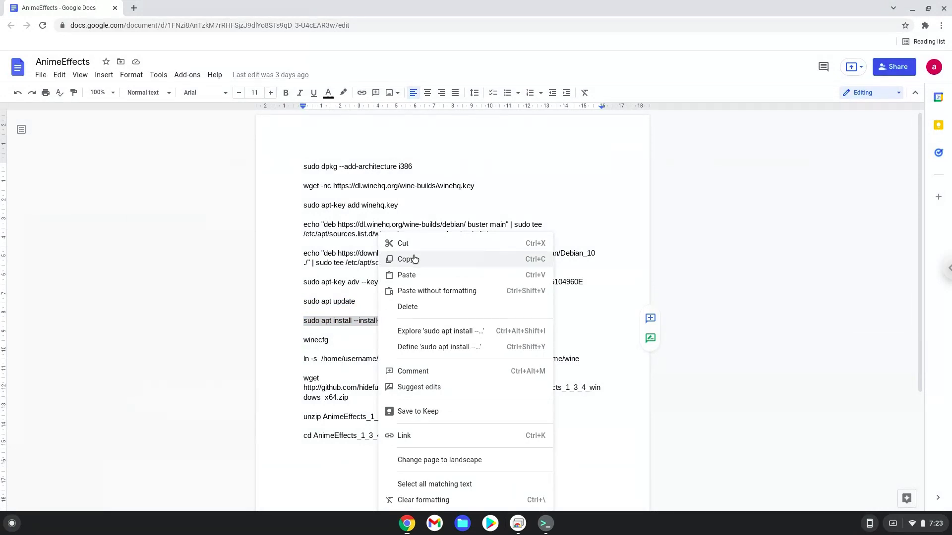
pyautogui.click(405, 259)
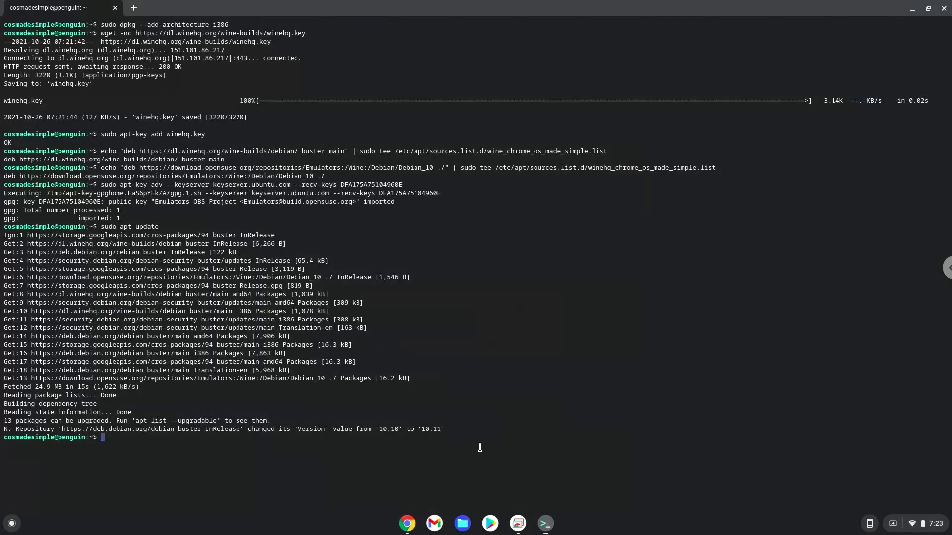
pyautogui.write('sudo apt install --install-recommends winehq-stable')
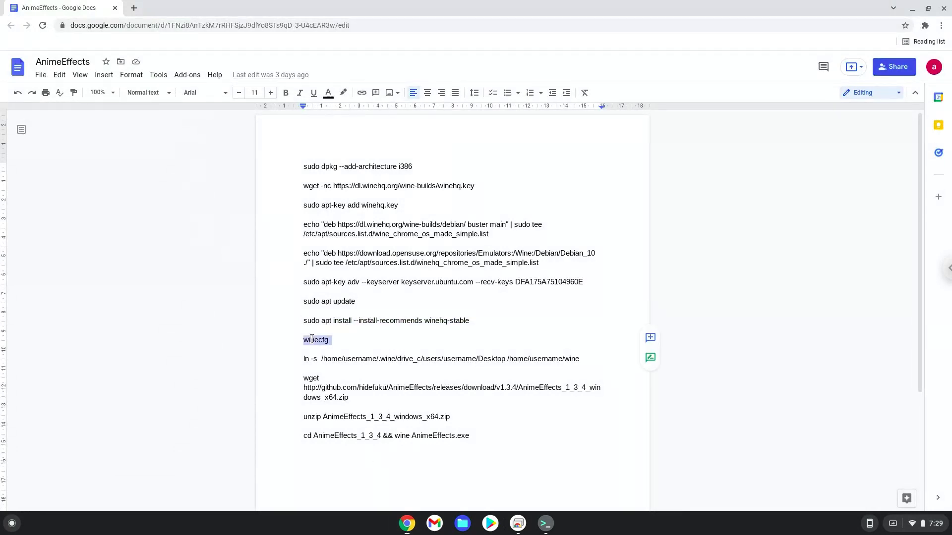
pyautogui.rightClick(316, 340)
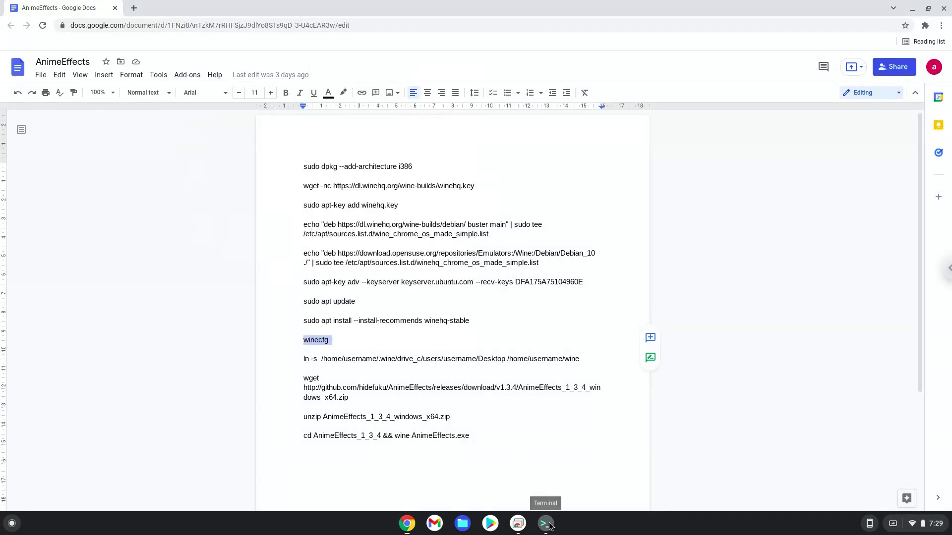
# Step: Run winecfg in Terminal, creating the .wine directory and triggering the wine-mono prompt
pyautogui.click(545, 523)
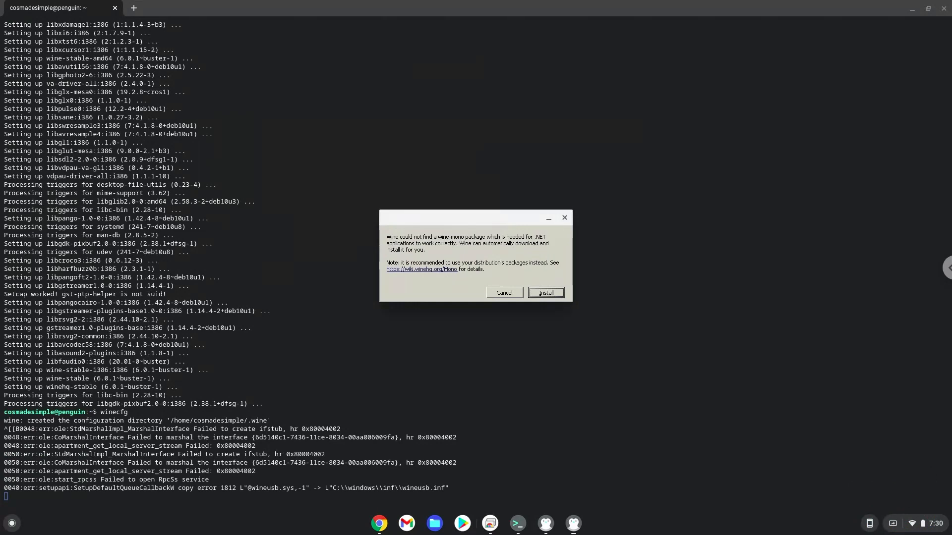
pyautogui.moveTo(536, 331)
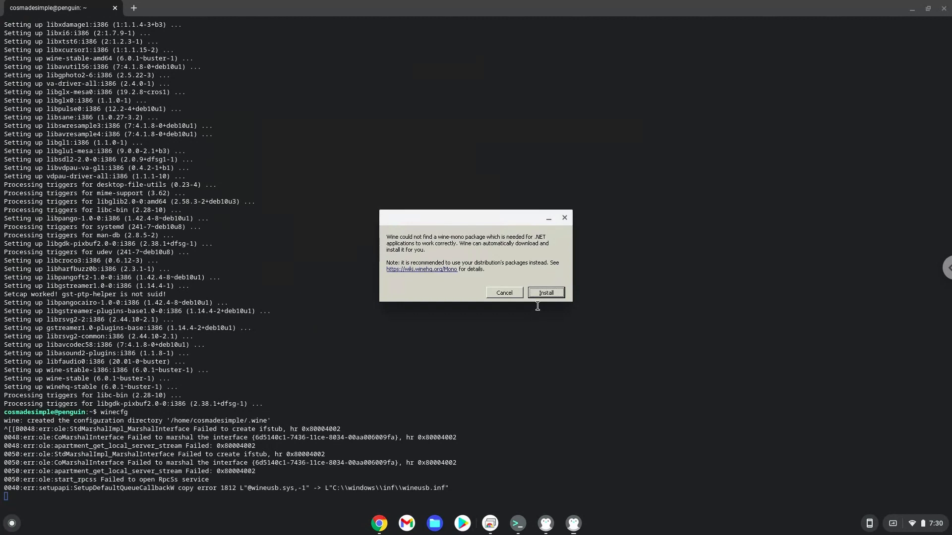
# Step: Accept the wine-mono and both Gecko package downloads so the Wine configuration window appears
pyautogui.click(544, 293)
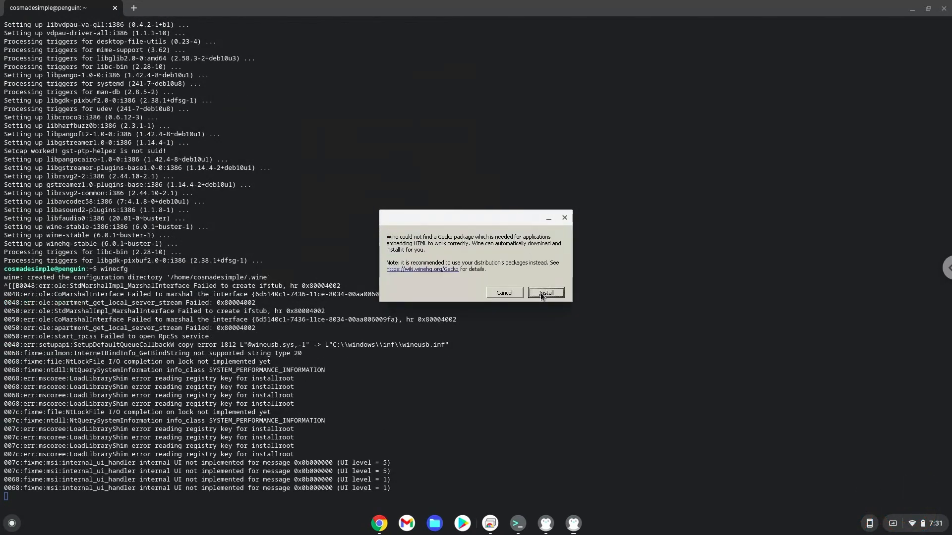
pyautogui.click(544, 292)
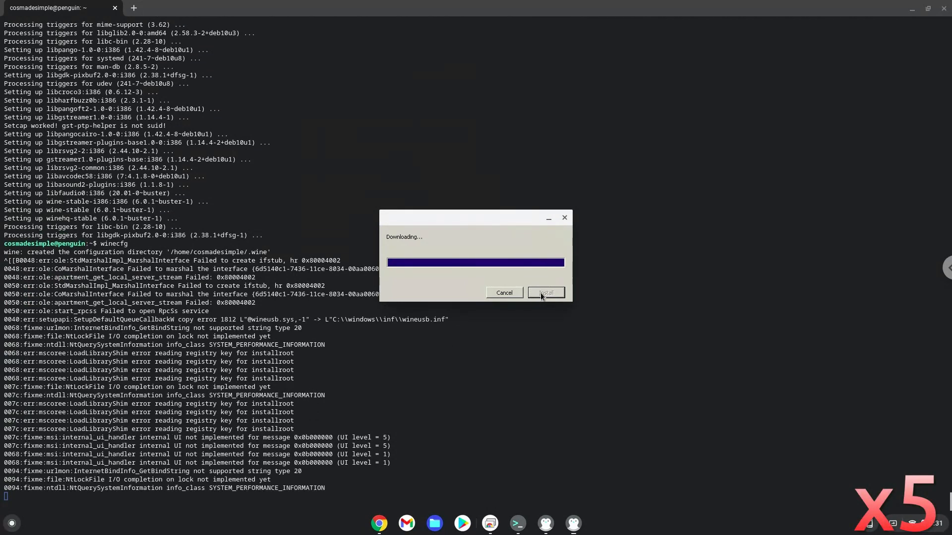
pyautogui.click(544, 292)
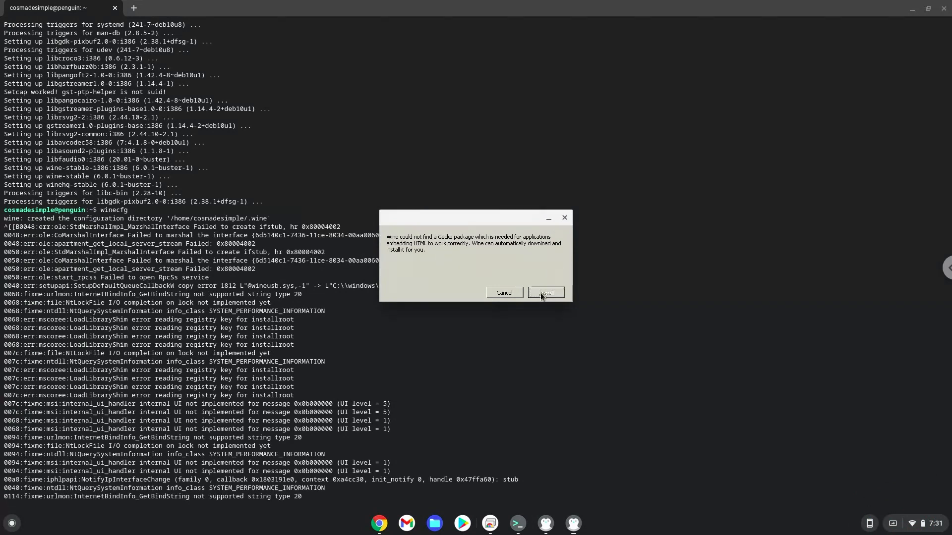
pyautogui.click(544, 292)
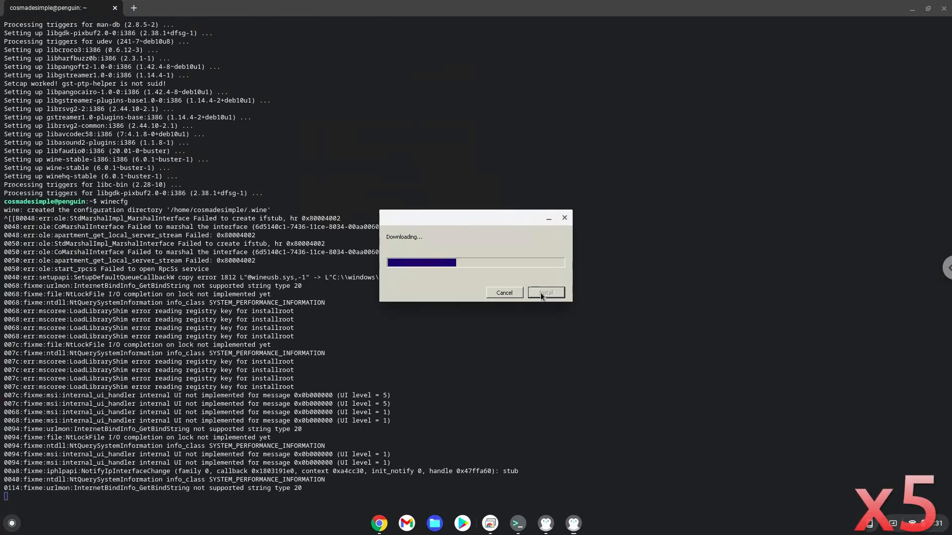
pyautogui.click(544, 293)
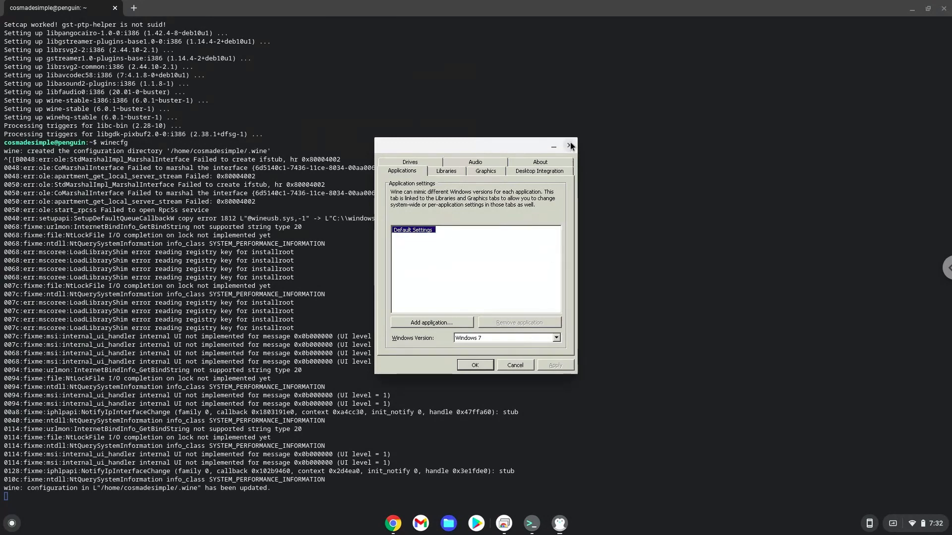
# Step: Close the Wine configuration window and bring back the Google Docs command notes
pyautogui.click(570, 147)
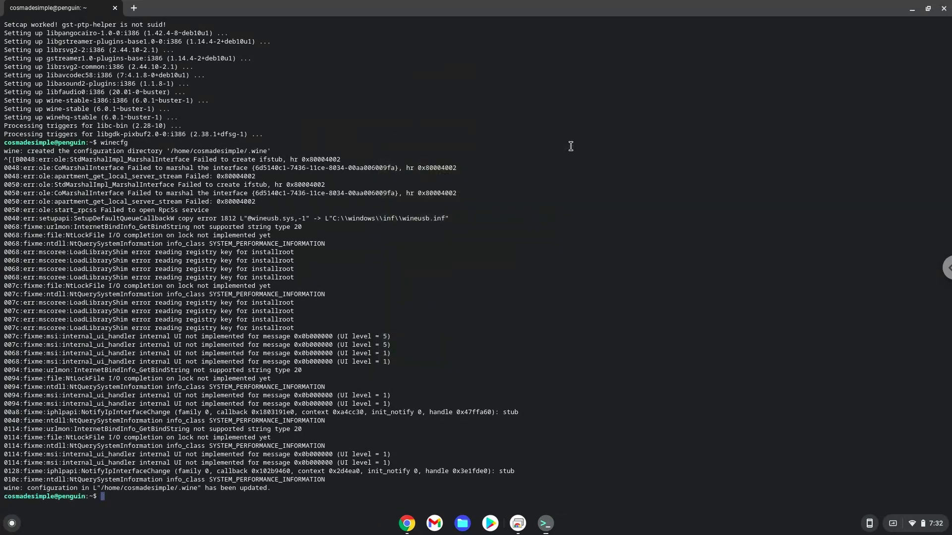
pyautogui.moveTo(165, 451)
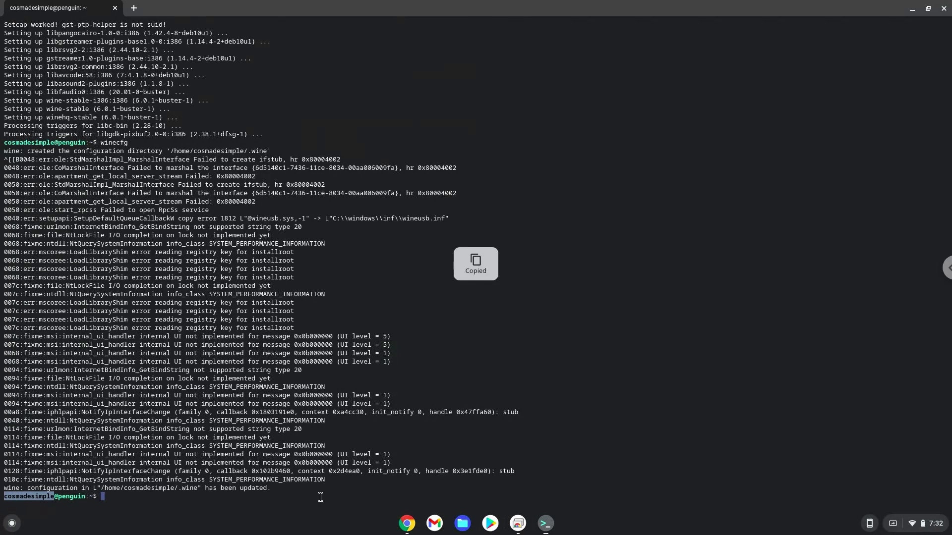
pyautogui.click(406, 523)
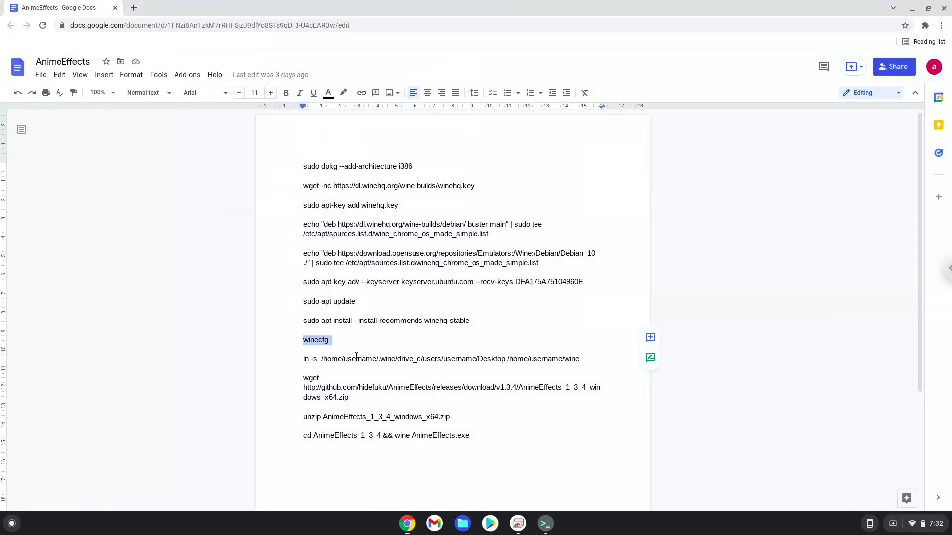
# Step: Paste the Linux username over all three ln -s placeholders and copy the finished command
pyautogui.rightClick(358, 359)
pyautogui.write('cosmadesimpl')
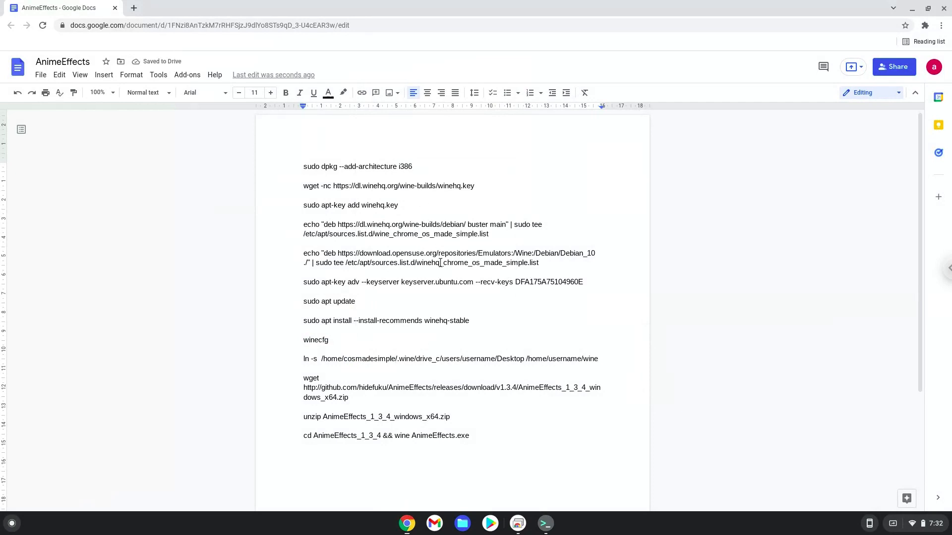
pyautogui.moveTo(474, 358)
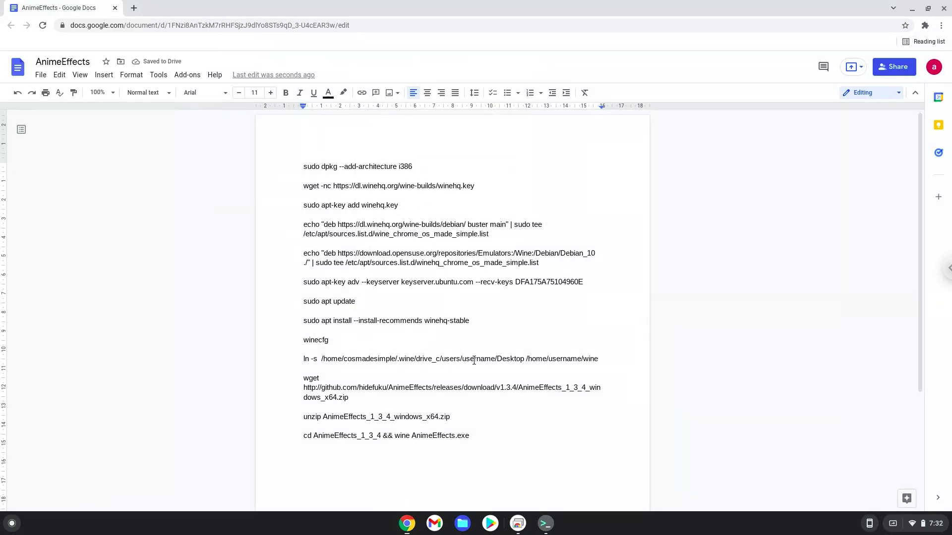
pyautogui.doubleClick(479, 359)
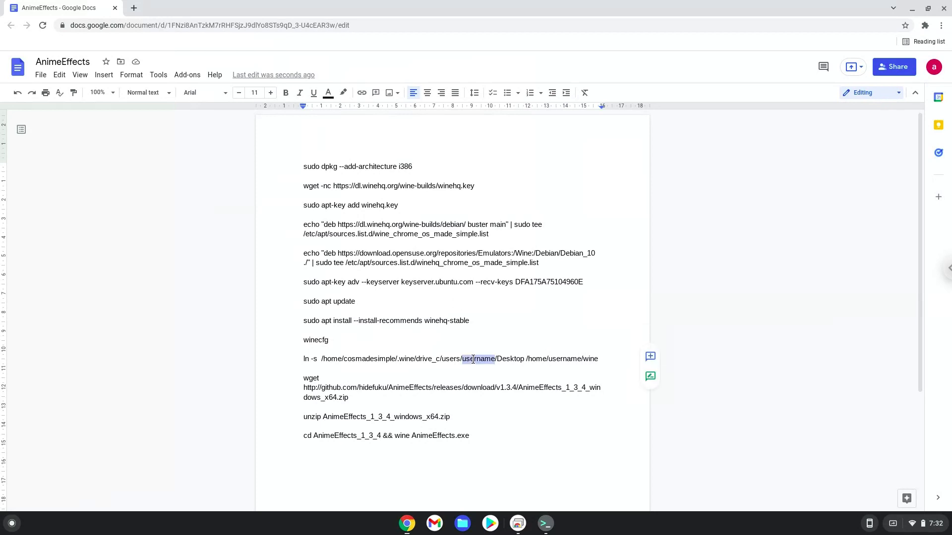
pyautogui.rightClick(478, 359)
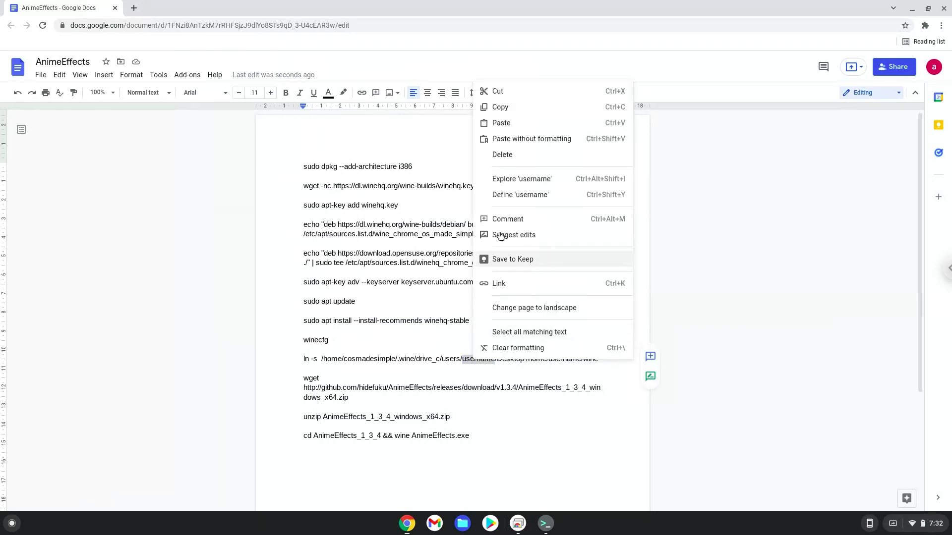
pyautogui.moveTo(516, 142)
pyautogui.write('cosmadesimpl')
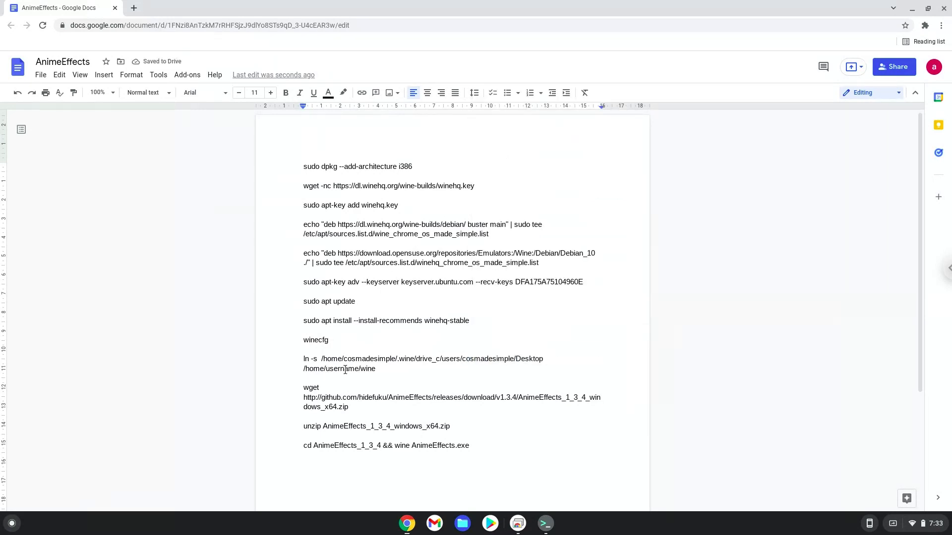
pyautogui.doubleClick(341, 369)
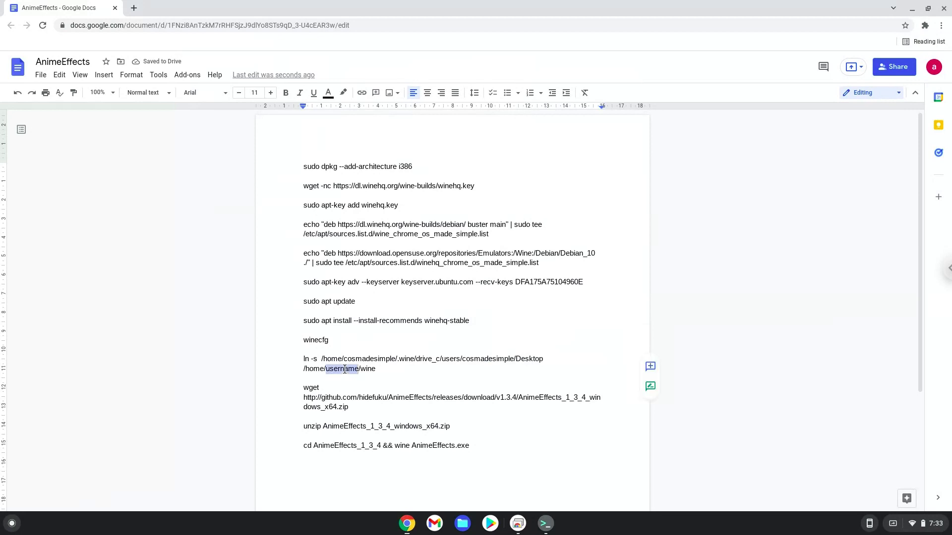
pyautogui.rightClick(341, 368)
pyautogui.write('cosmadesimpl')
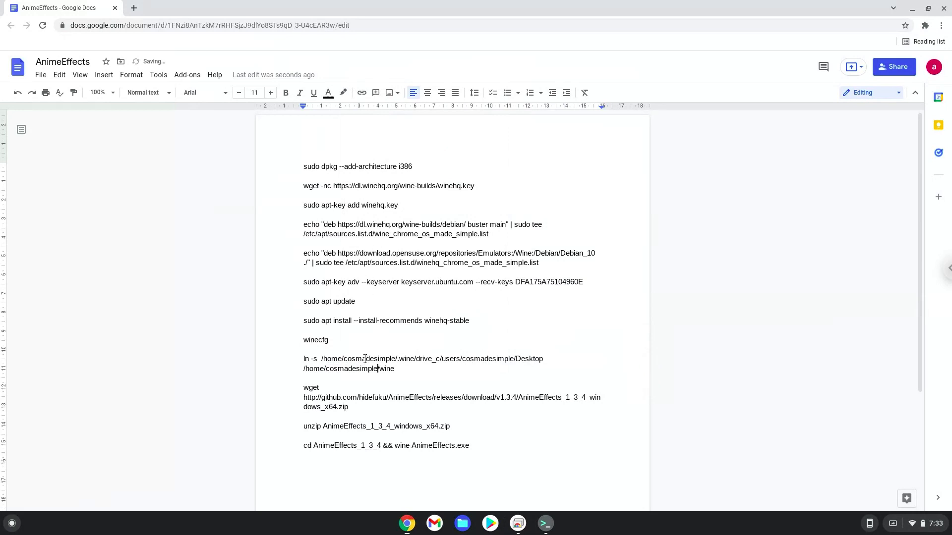
pyautogui.rightClick(365, 363)
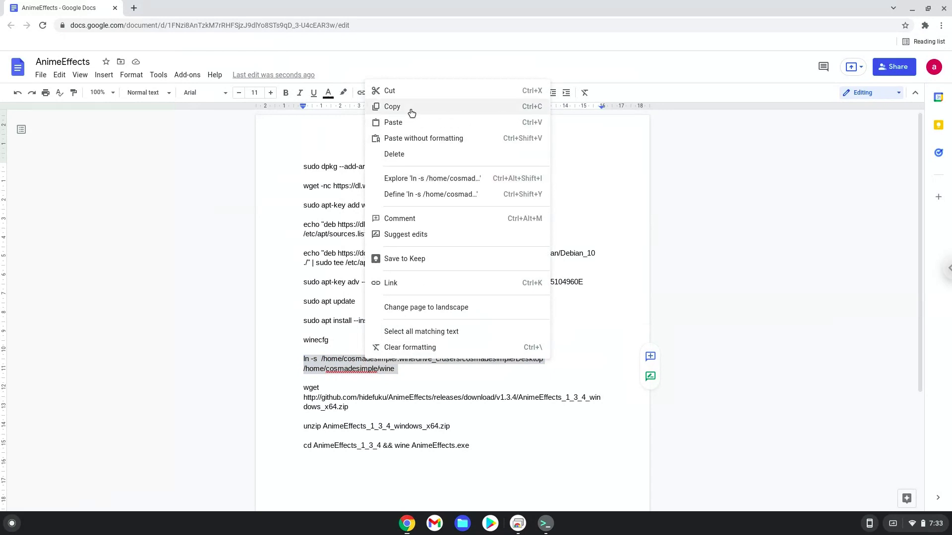
pyautogui.click(391, 106)
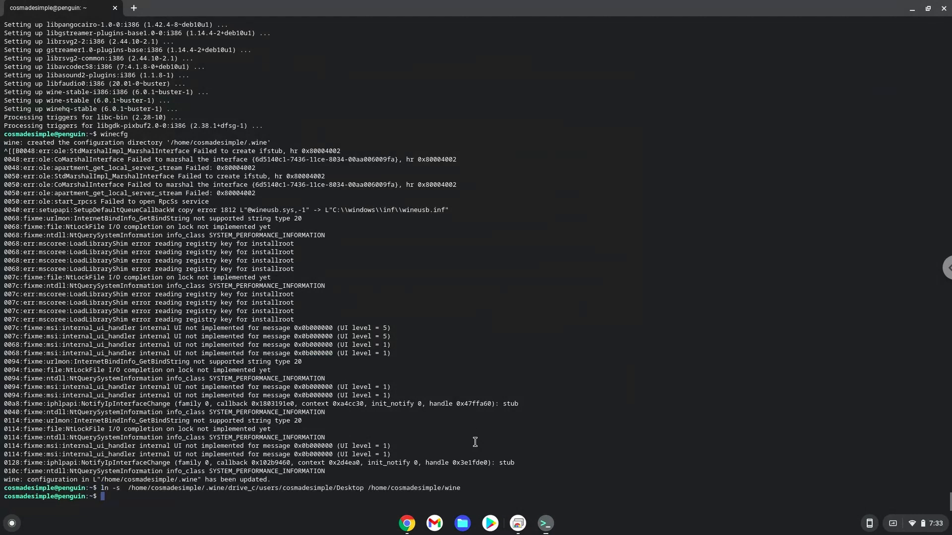
pyautogui.moveTo(250, 476)
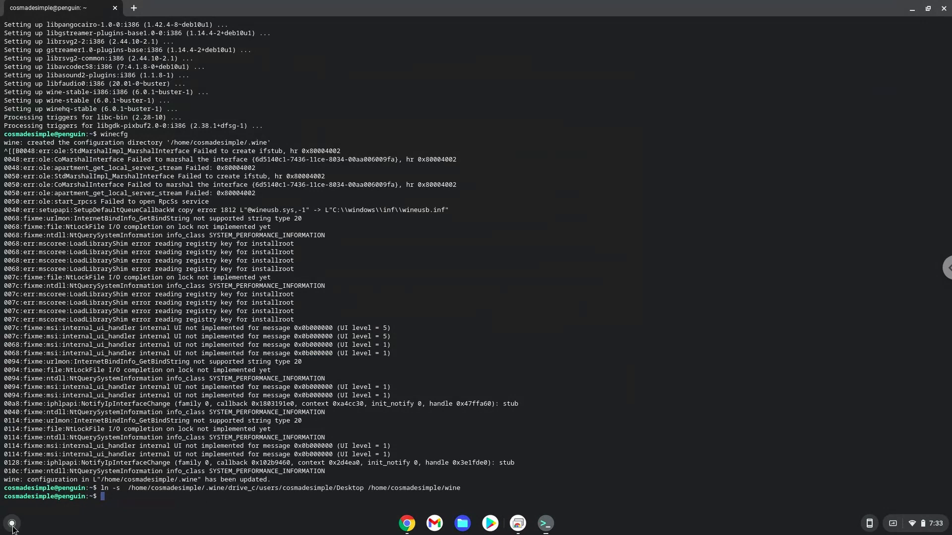
# Step: Open the Files app from the Launcher's app list to check the Desktop link
pyautogui.click(11, 524)
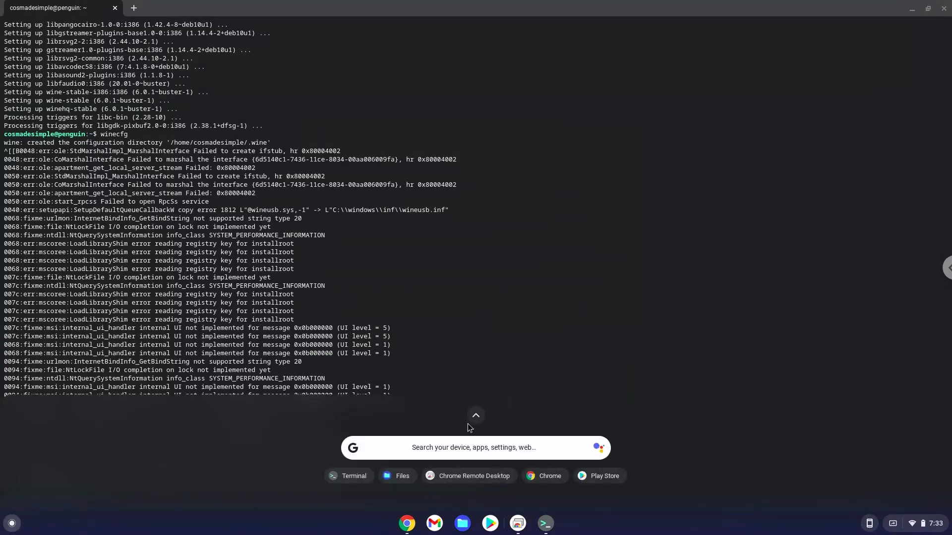
pyautogui.click(475, 416)
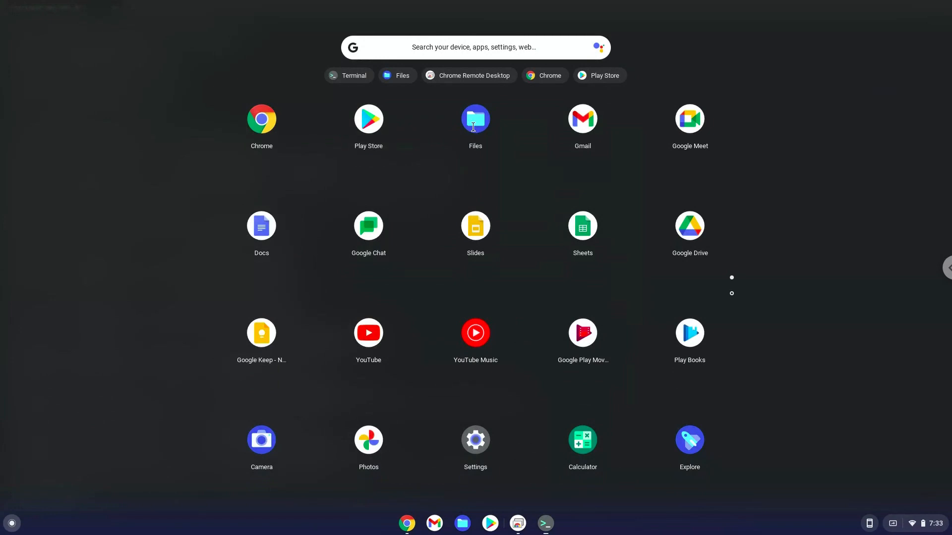
pyautogui.click(475, 118)
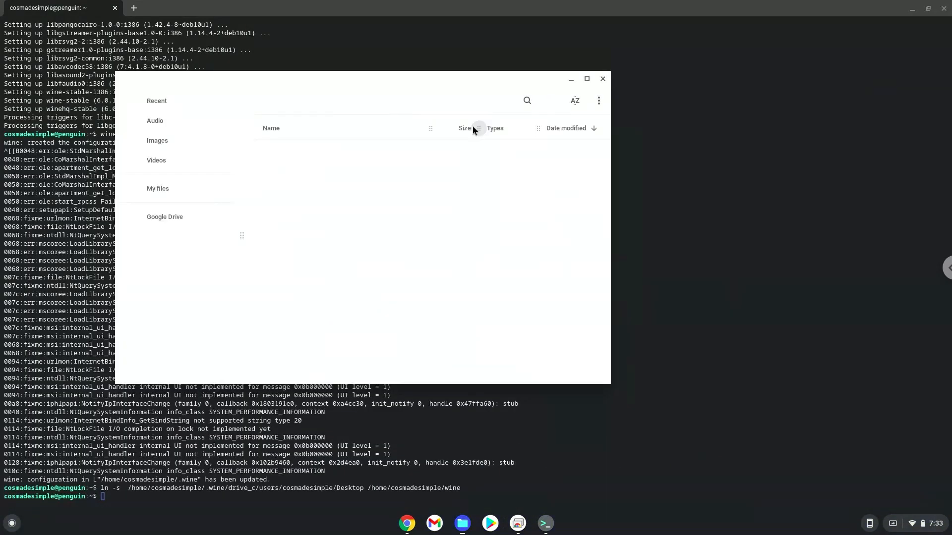
pyautogui.click(158, 188)
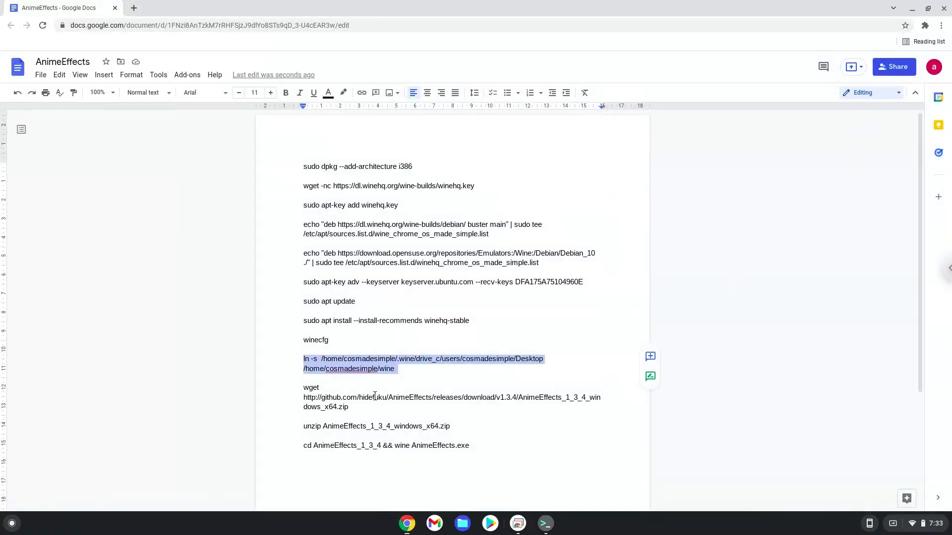
# Step: Copy the wget command for AnimeEffects_1_3_4_windows_x64.zip from Docs and run it in Terminal
pyautogui.rightClick(376, 398)
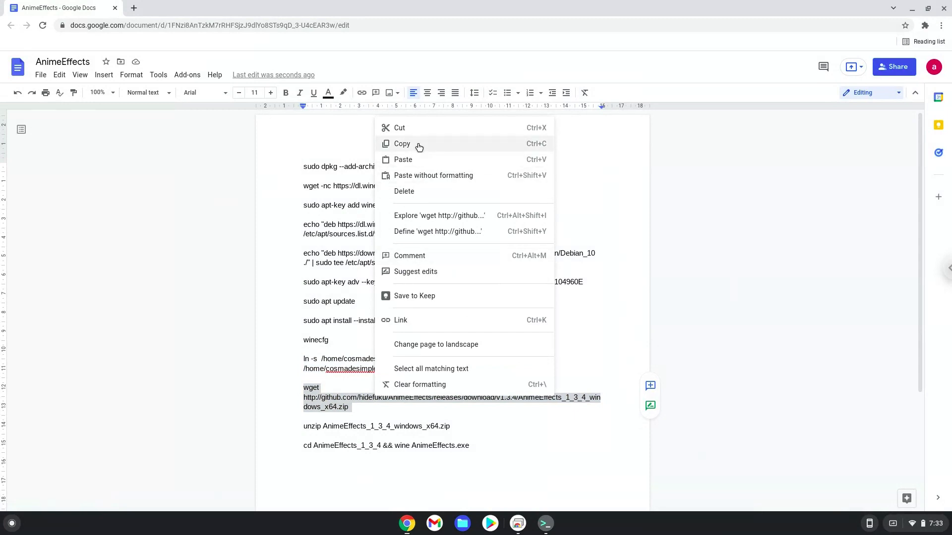
pyautogui.click(402, 144)
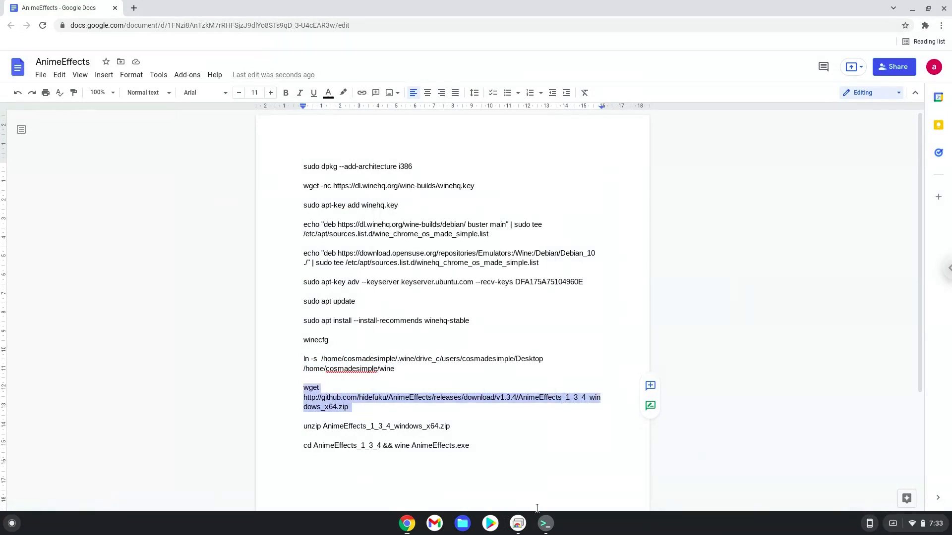
pyautogui.click(543, 523)
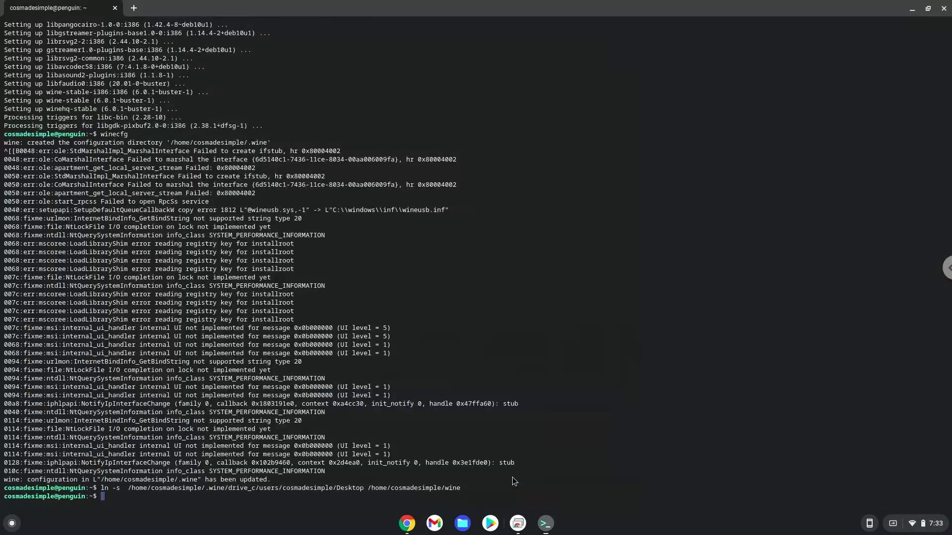
pyautogui.write('wget http://github.com/hidefuku/AnimeEffects/releases/download/v1.3.4/AnimeEffects_1_3_4_windows_x64.zip')
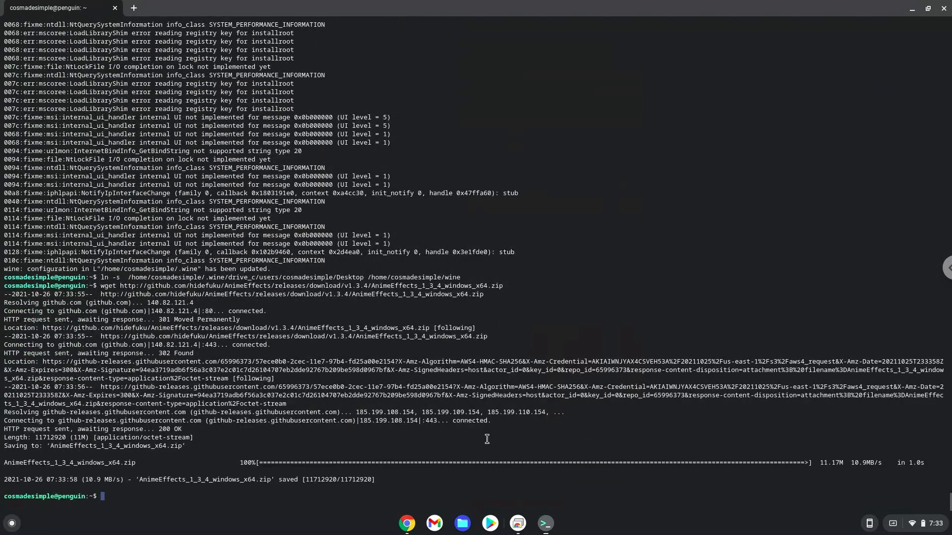
# Step: Copy the unzip command from the Docs notes and switch to Terminal
pyautogui.click(406, 522)
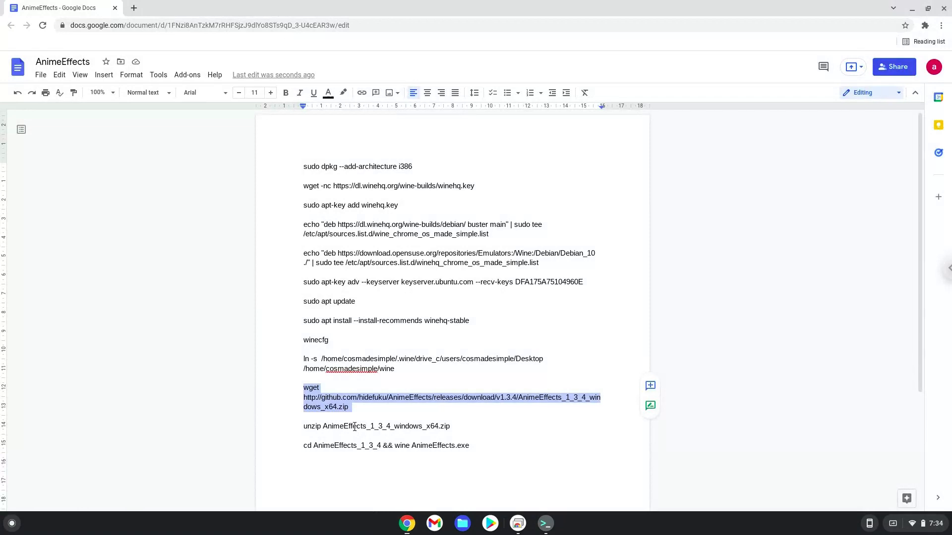
pyautogui.rightClick(354, 425)
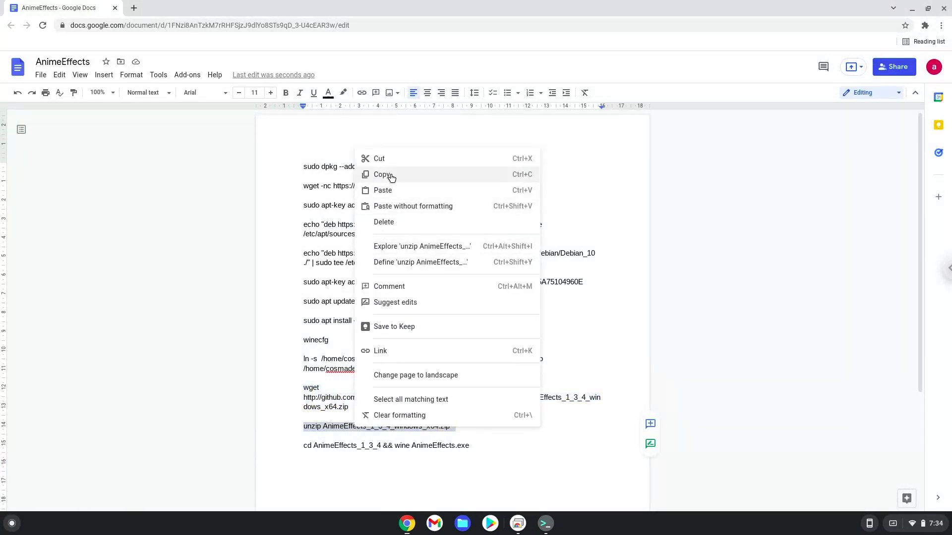
pyautogui.click(383, 175)
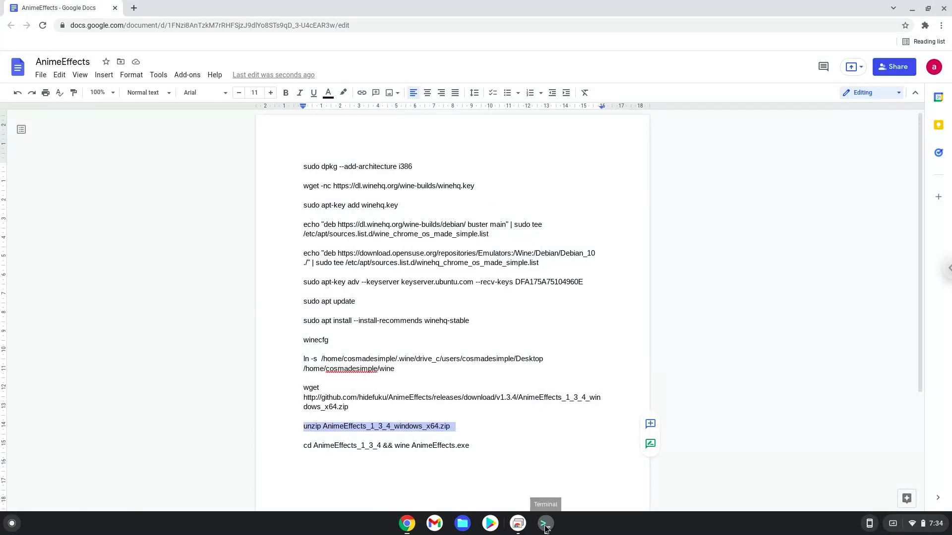
pyautogui.click(543, 523)
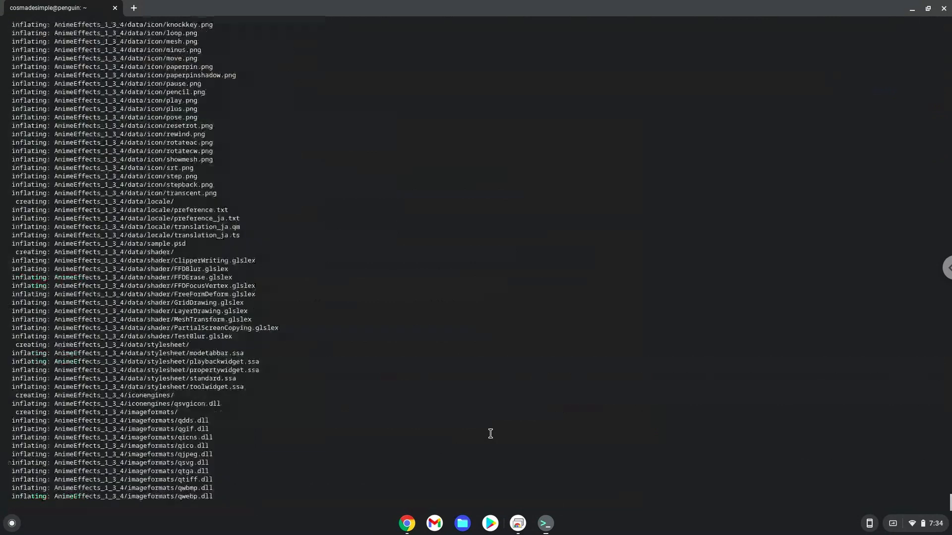